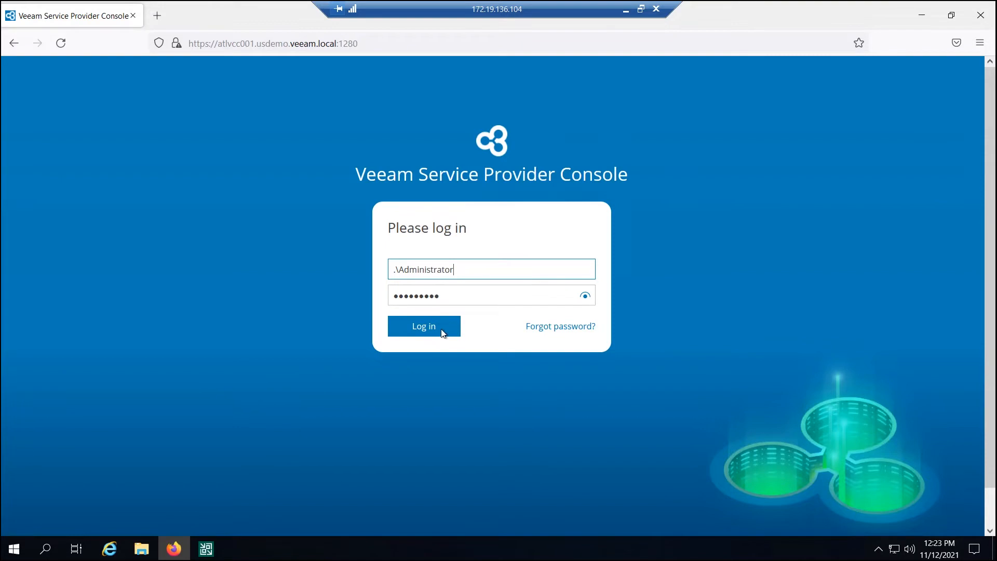
Sign in as administrator and pick the MSP reseller in the Resellers list.
{"action": "left_click", "coordinate": [423, 325]}
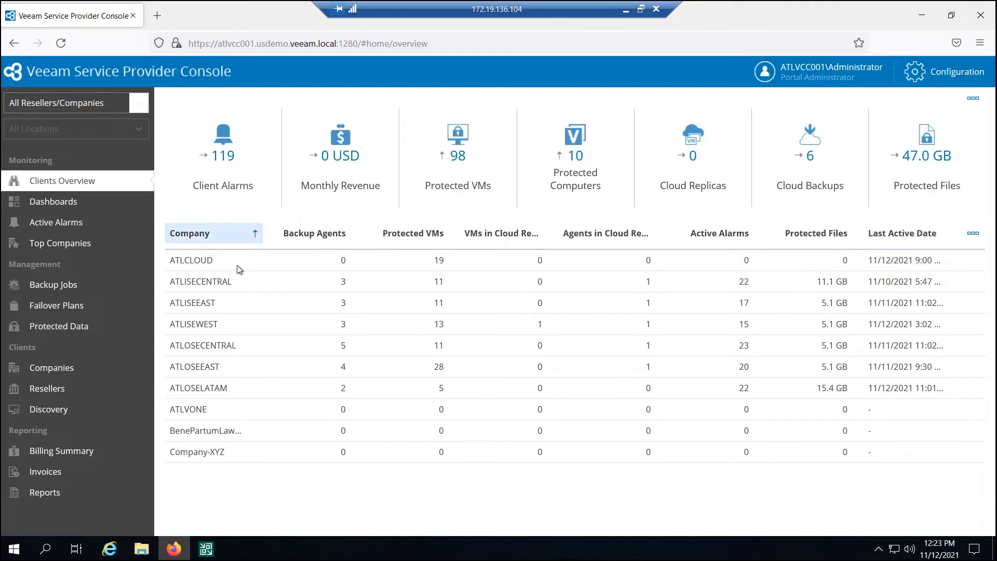
{"action": "left_click", "coordinate": [47, 387]}
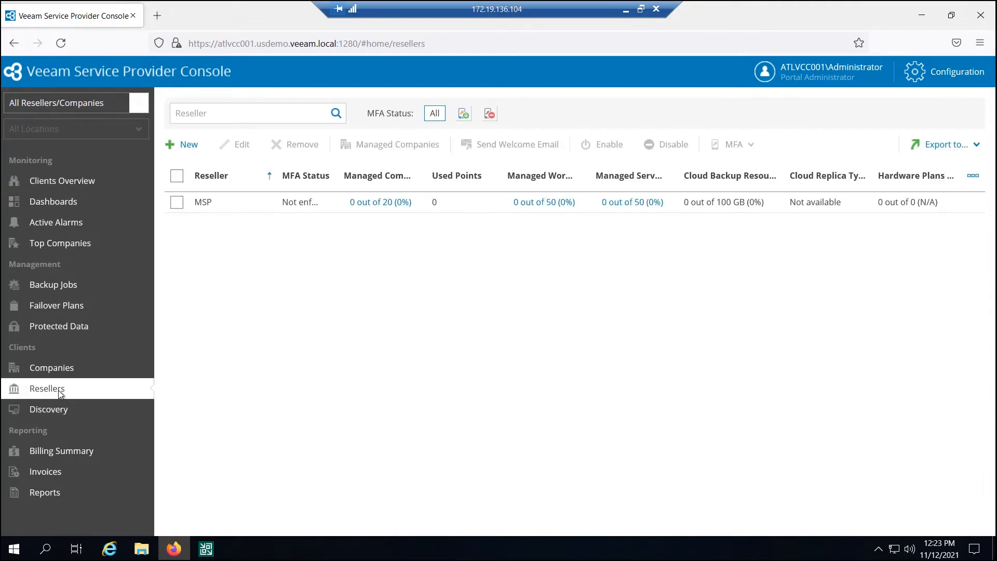
{"action": "mouse_move", "coordinate": [294, 394]}
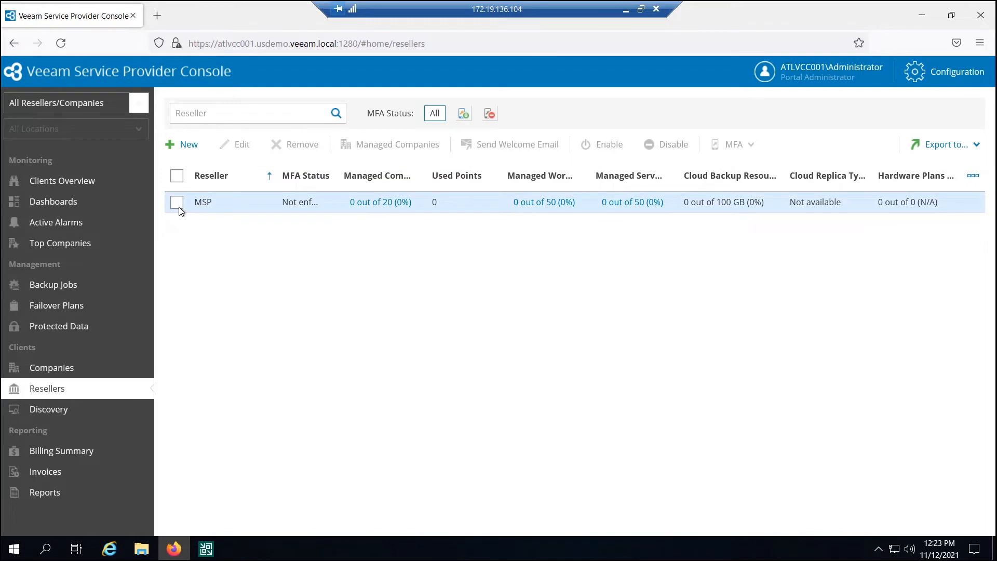
{"action": "left_click", "coordinate": [176, 202]}
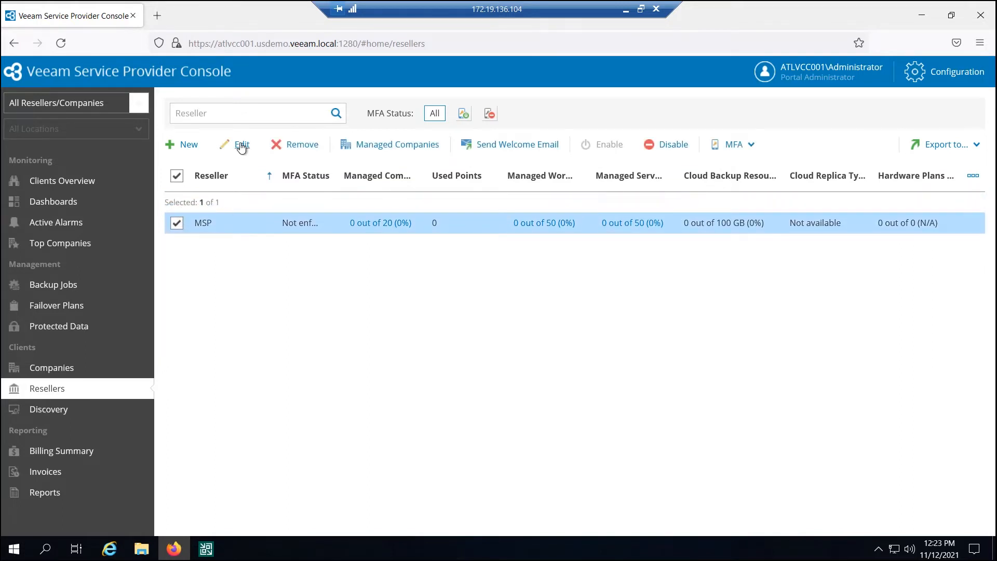
Edit the MSP reseller and review its user info and the Cloud Connect site scope.
{"action": "left_click", "coordinate": [242, 145]}
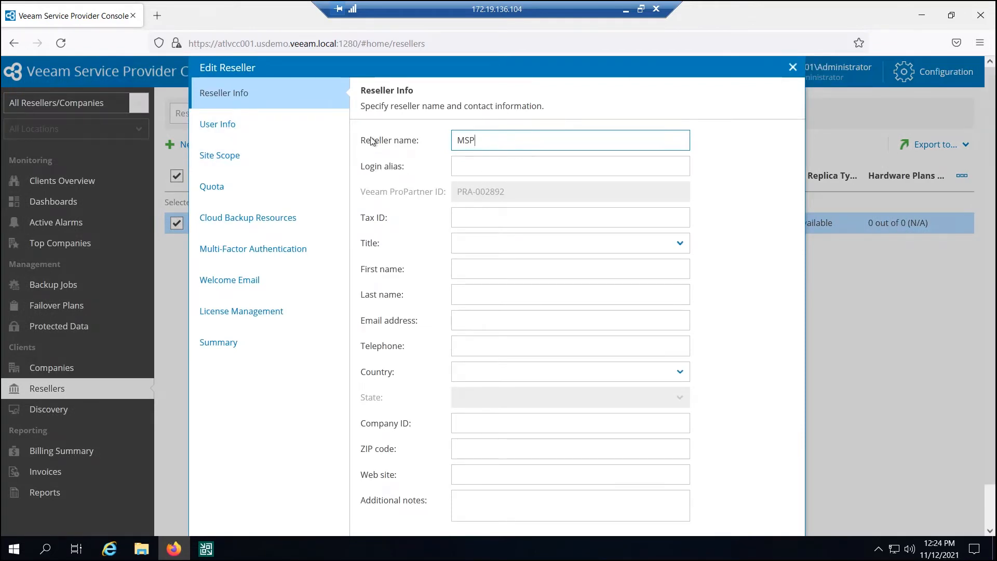
{"action": "left_click", "coordinate": [217, 123]}
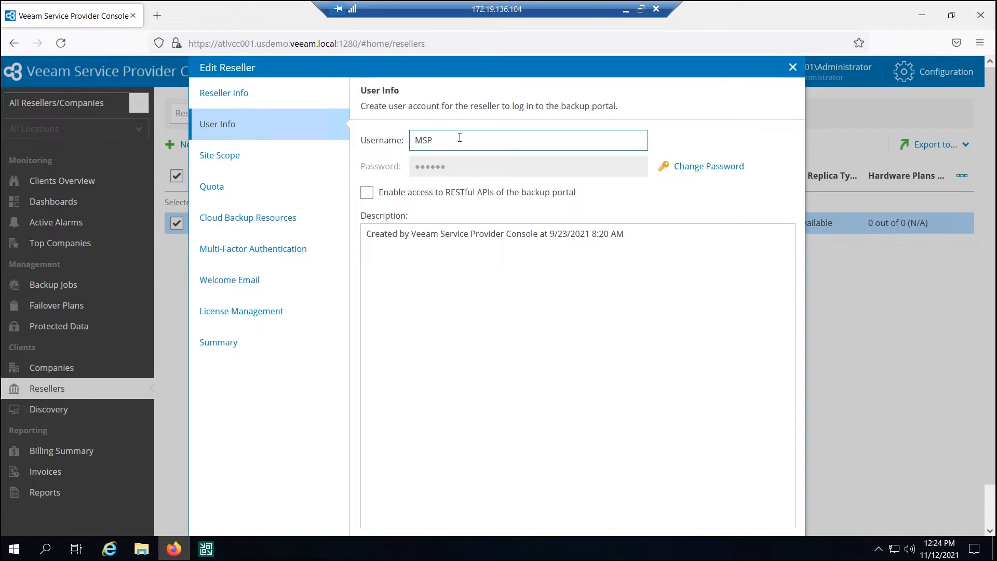
{"action": "mouse_move", "coordinate": [460, 171]}
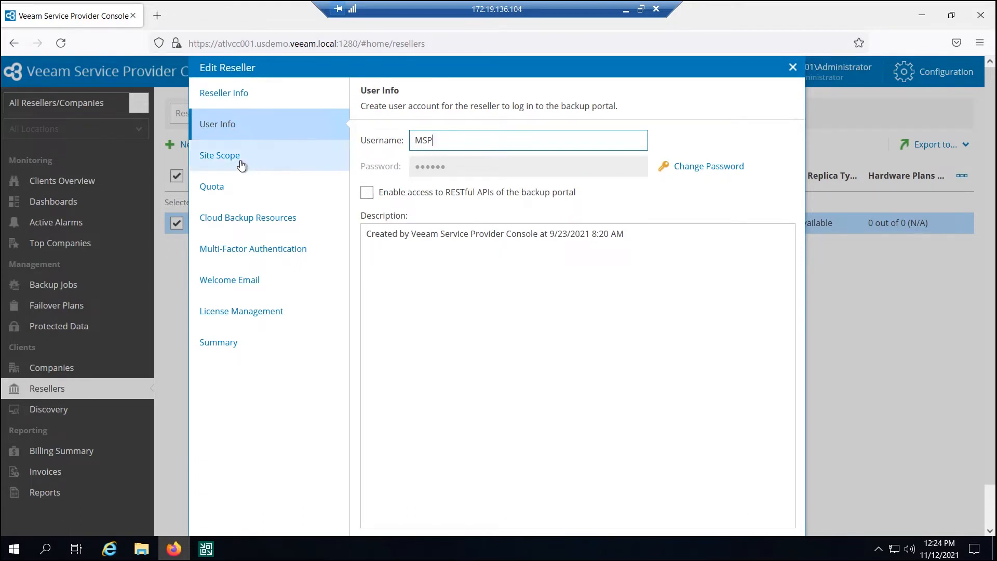
{"action": "left_click", "coordinate": [219, 155]}
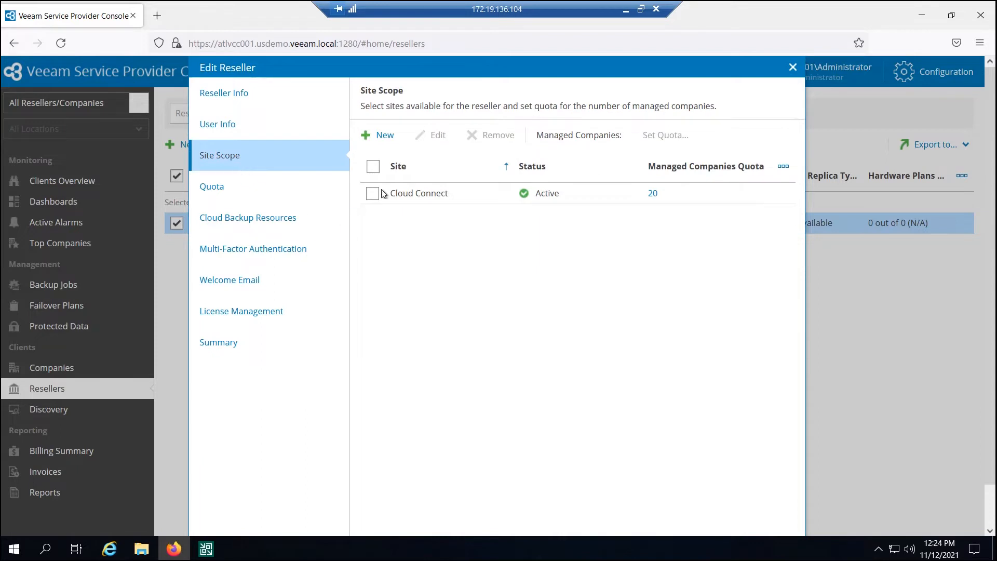
{"action": "left_click", "coordinate": [419, 193]}
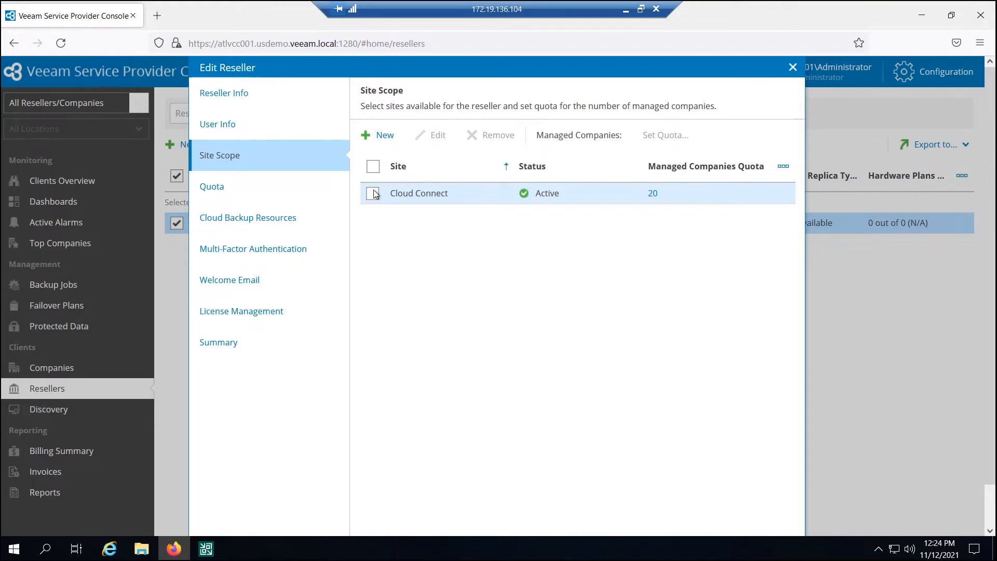
{"action": "left_click", "coordinate": [373, 193]}
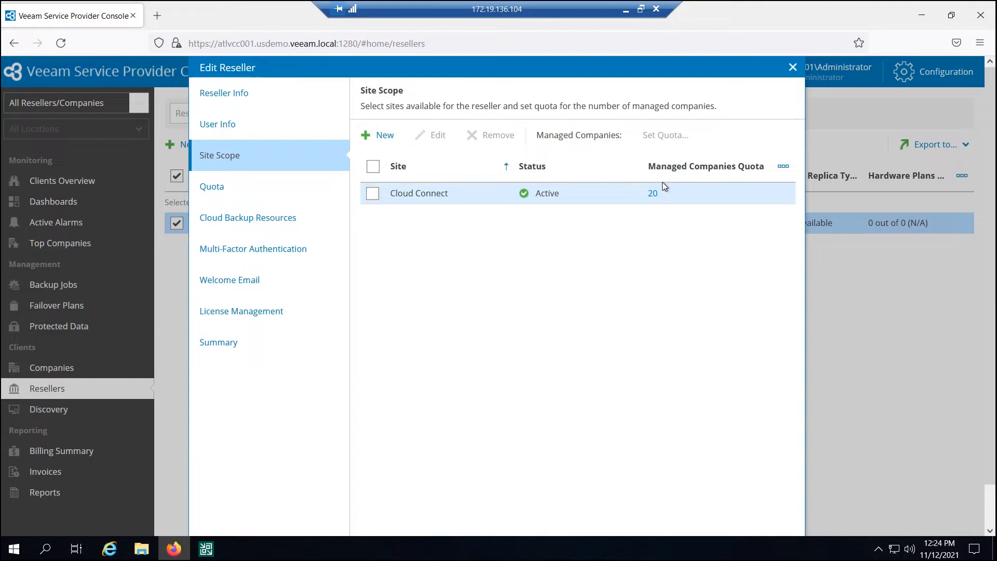
{"action": "mouse_move", "coordinate": [732, 188]}
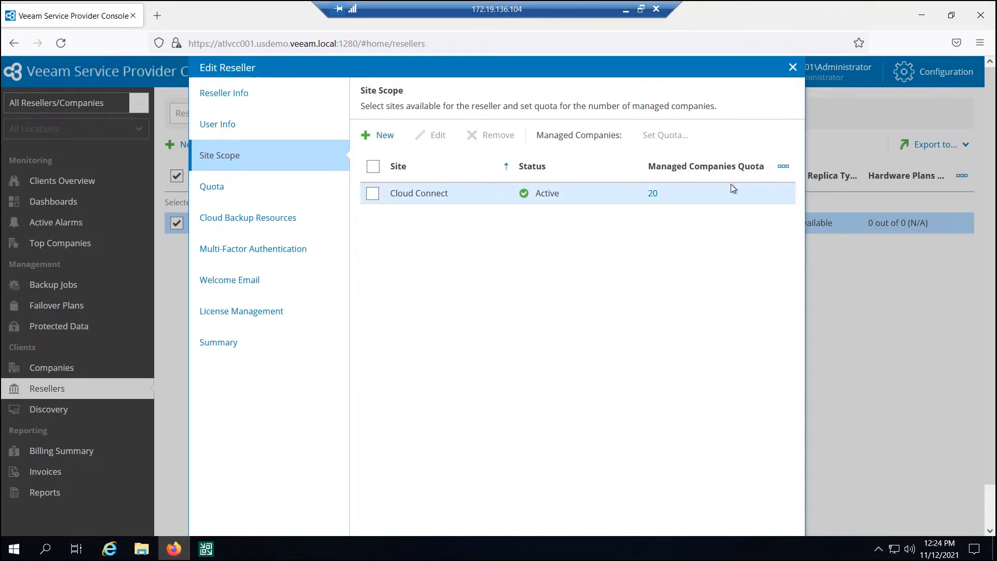
{"action": "mouse_move", "coordinate": [727, 189]}
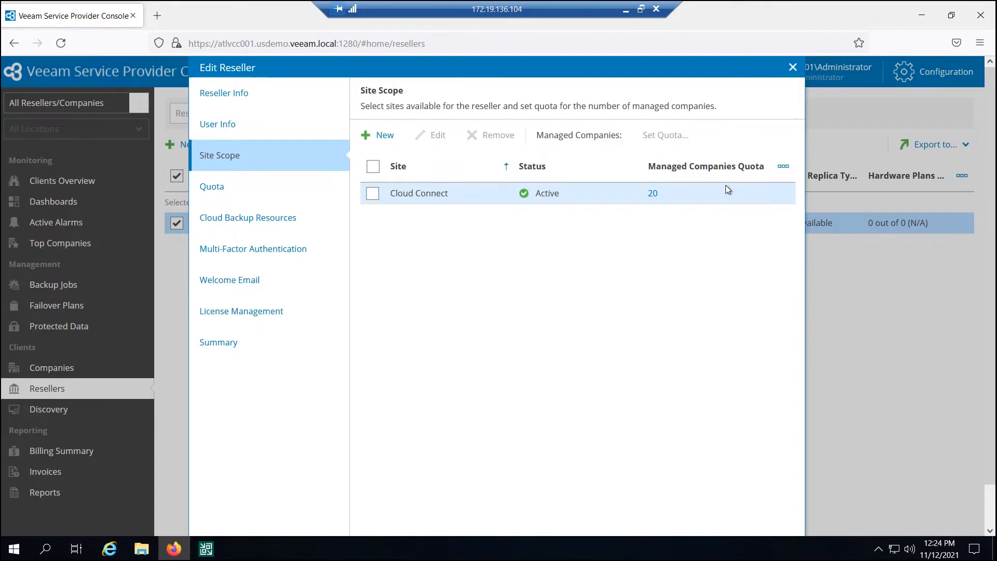
{"action": "mouse_move", "coordinate": [722, 192]}
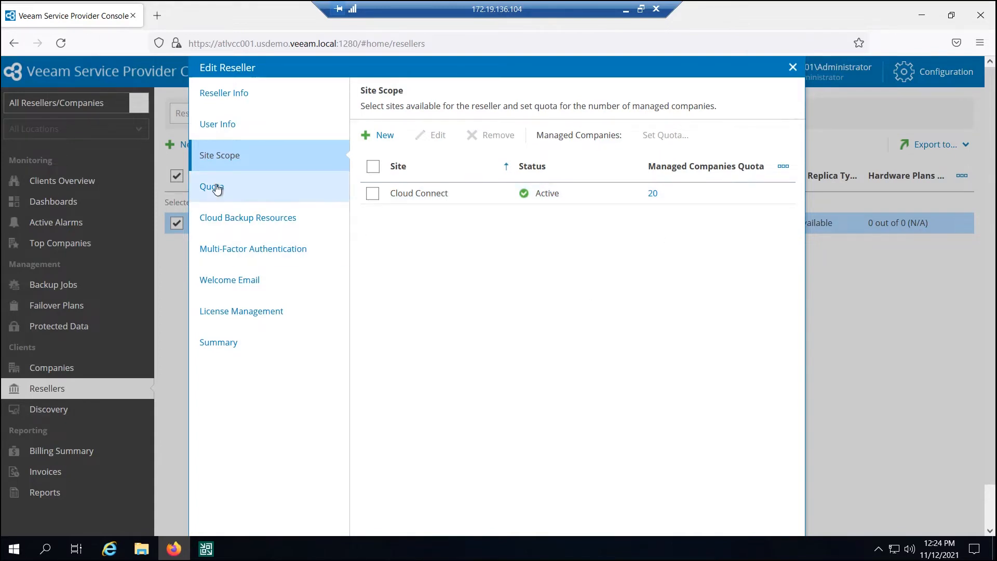
Review the reseller's quota limits and choose the MSP white label cloud storage resource.
{"action": "left_click", "coordinate": [210, 186]}
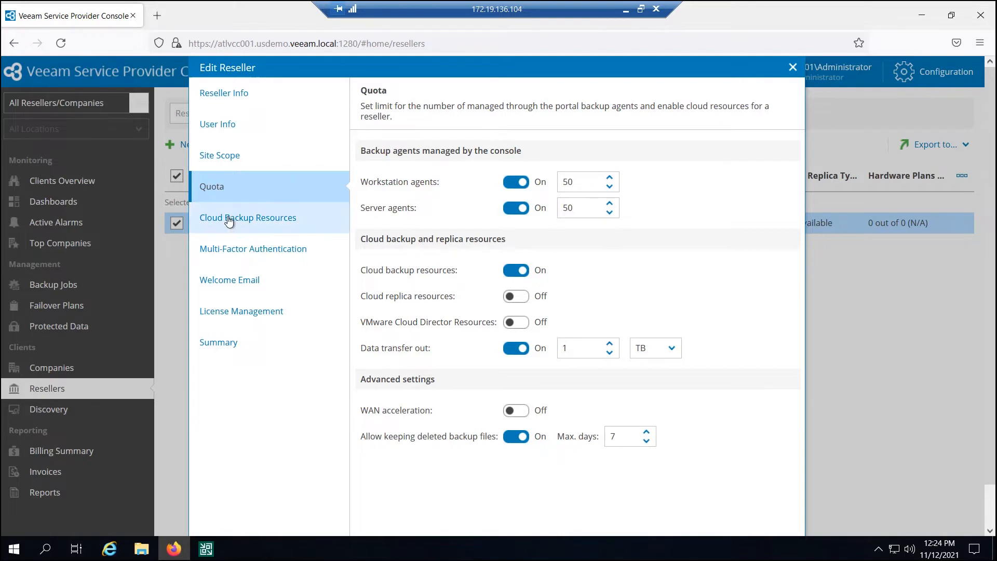
{"action": "left_click", "coordinate": [247, 217]}
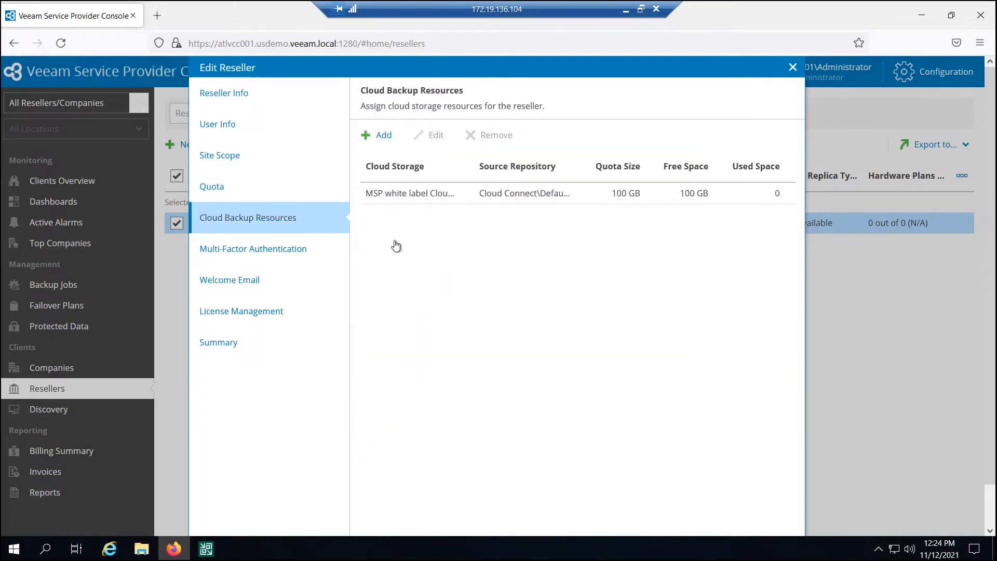
{"action": "left_click", "coordinate": [410, 194]}
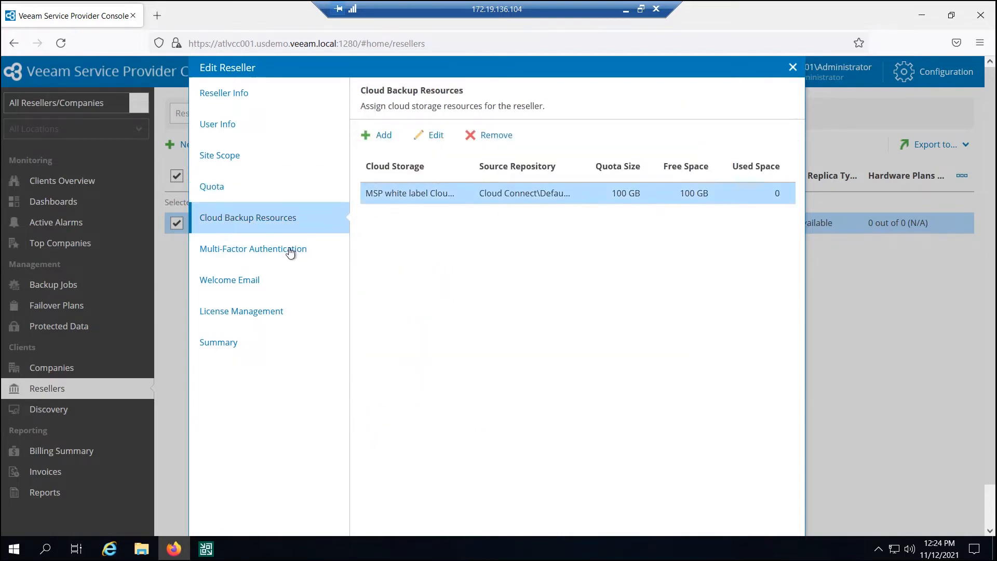
{"action": "mouse_move", "coordinate": [436, 135]}
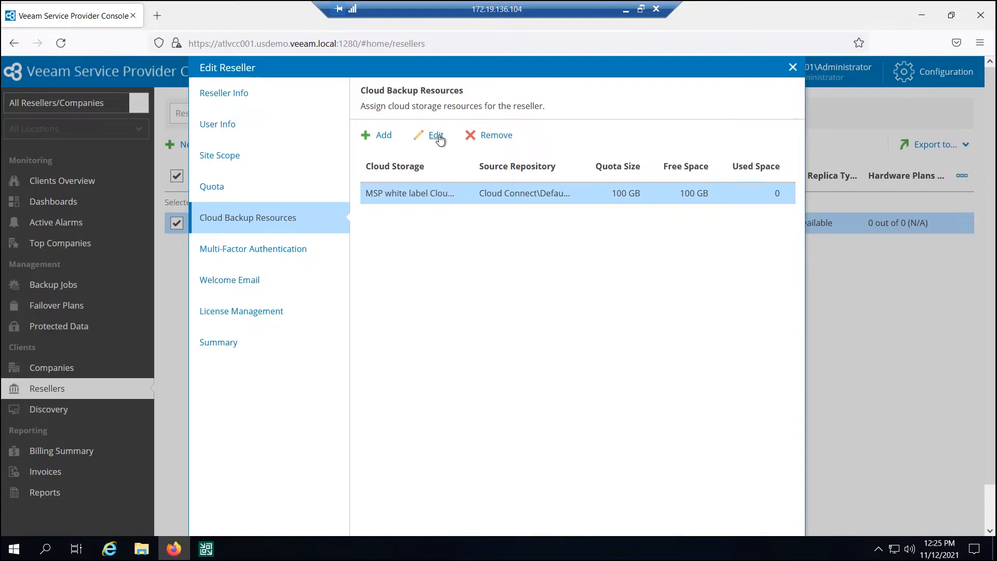
Review the MSP white label Cloud Repo quota, keeping Default Backup Repository and 100 GB.
{"action": "left_click", "coordinate": [436, 135]}
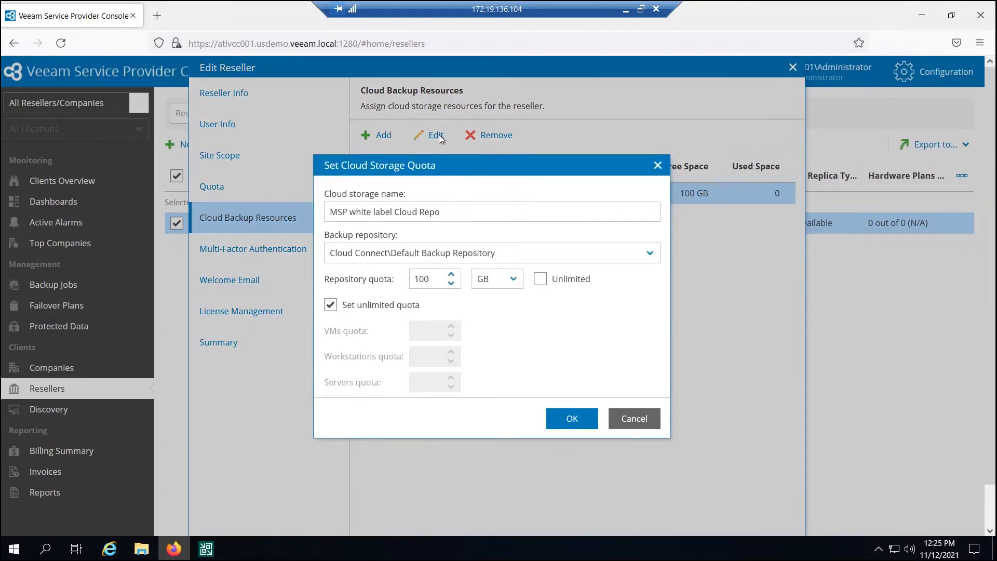
{"action": "mouse_move", "coordinate": [475, 207]}
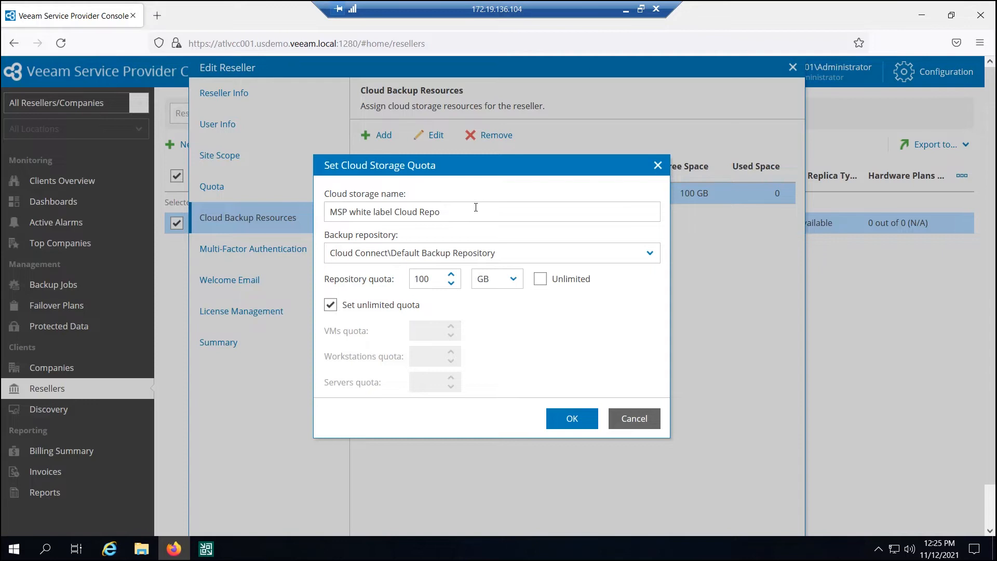
{"action": "triple_click", "coordinate": [384, 211]}
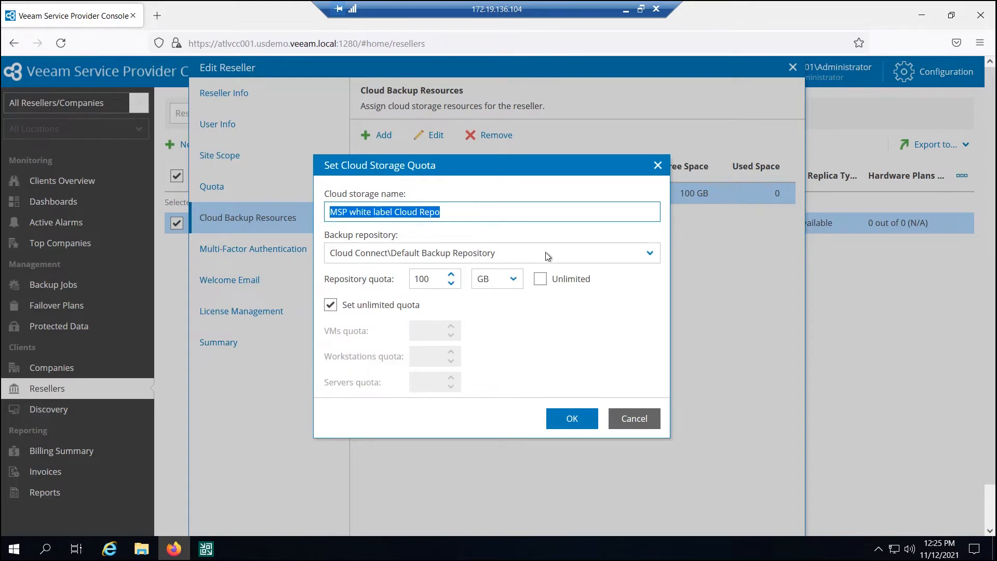
{"action": "left_click", "coordinate": [649, 252]}
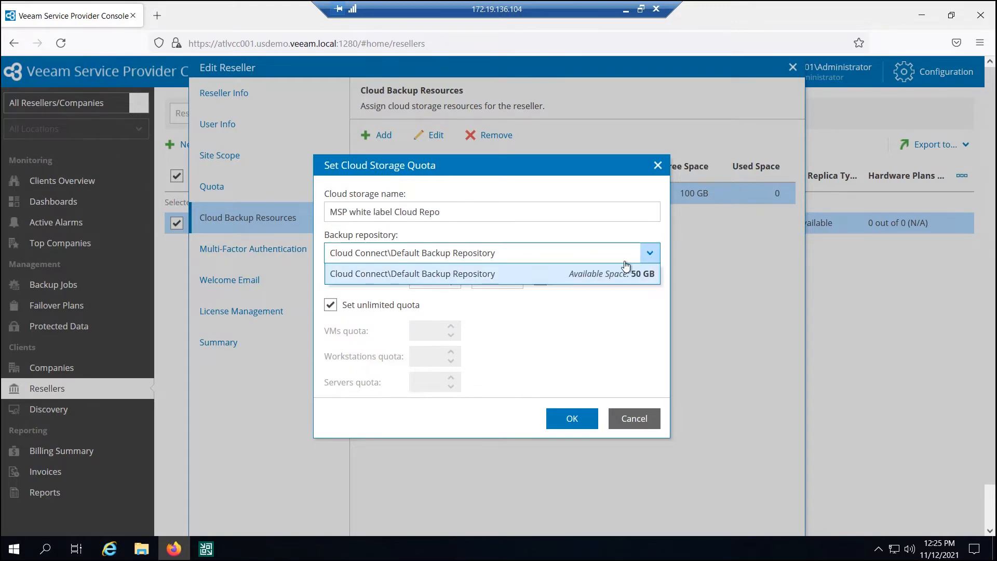
{"action": "mouse_move", "coordinate": [542, 278]}
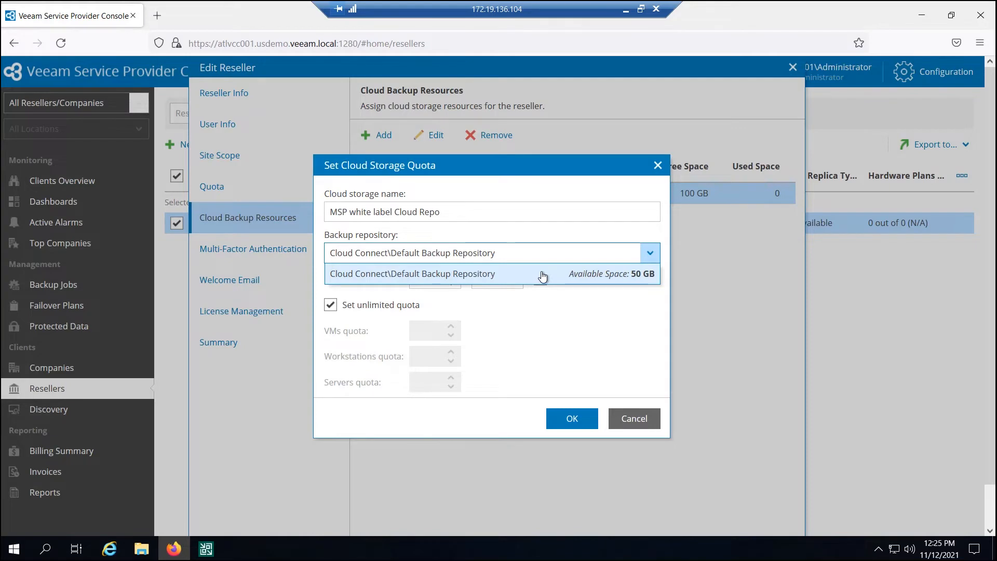
{"action": "left_click", "coordinate": [412, 273]}
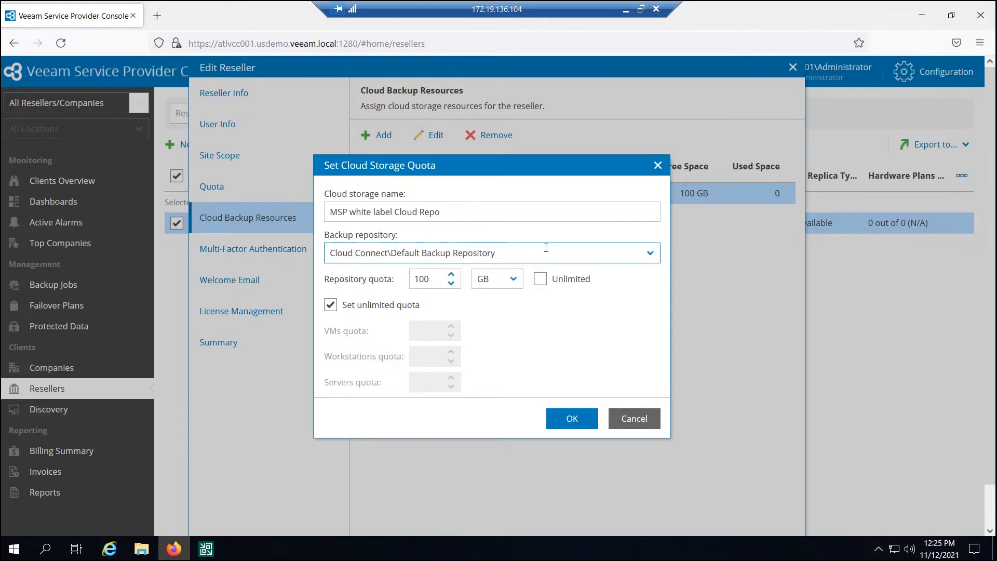
{"action": "left_click", "coordinate": [431, 279]}
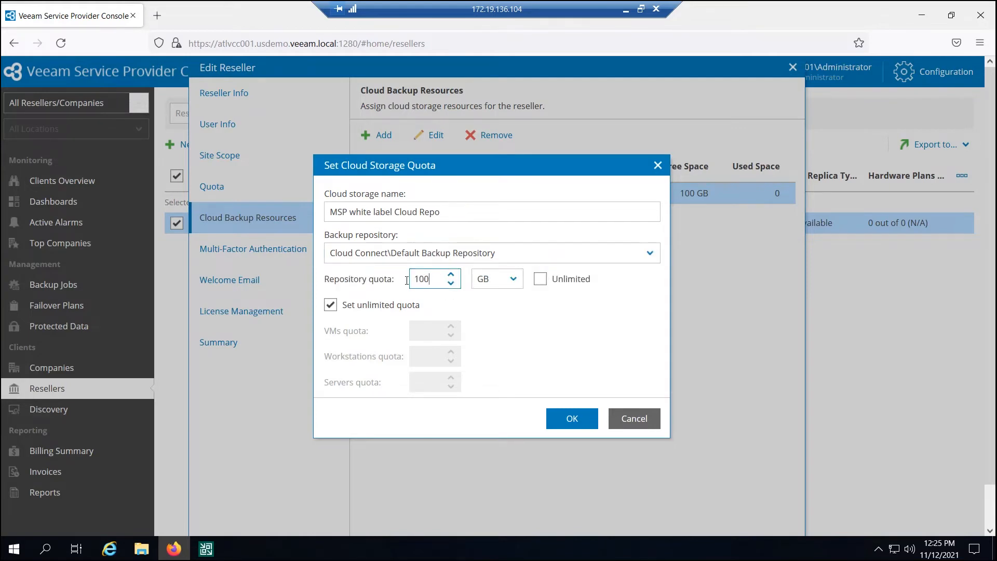
{"action": "triple_click", "coordinate": [423, 279]}
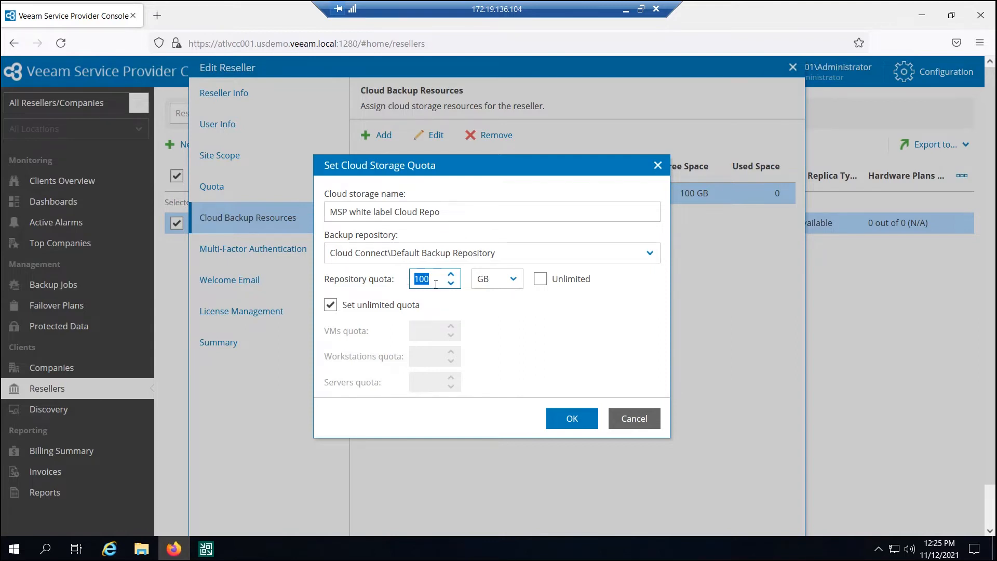
{"action": "left_click", "coordinate": [330, 304]}
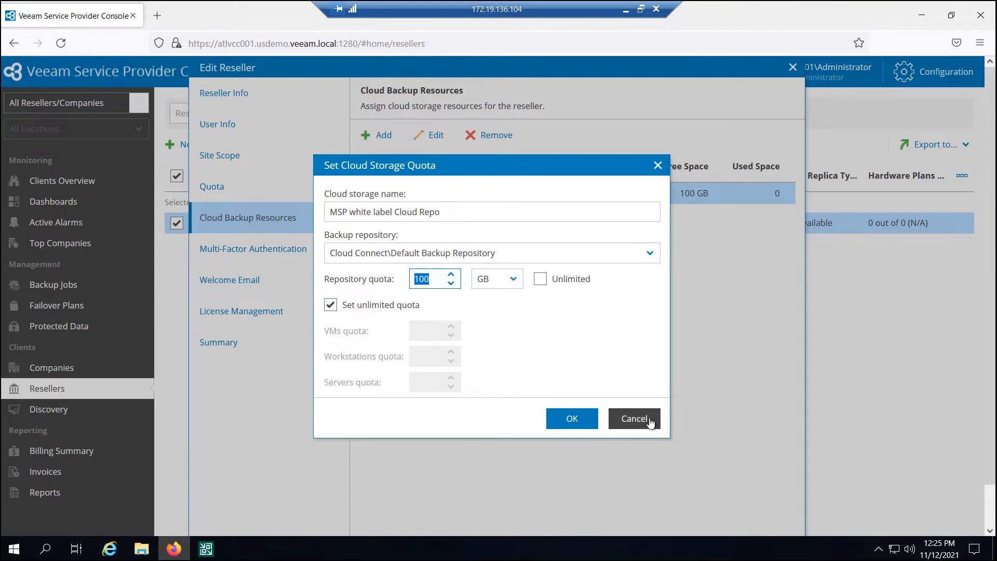
Cancel the quota dialog, check MFA settings, and start editing the welcome email text.
{"action": "left_click", "coordinate": [634, 418]}
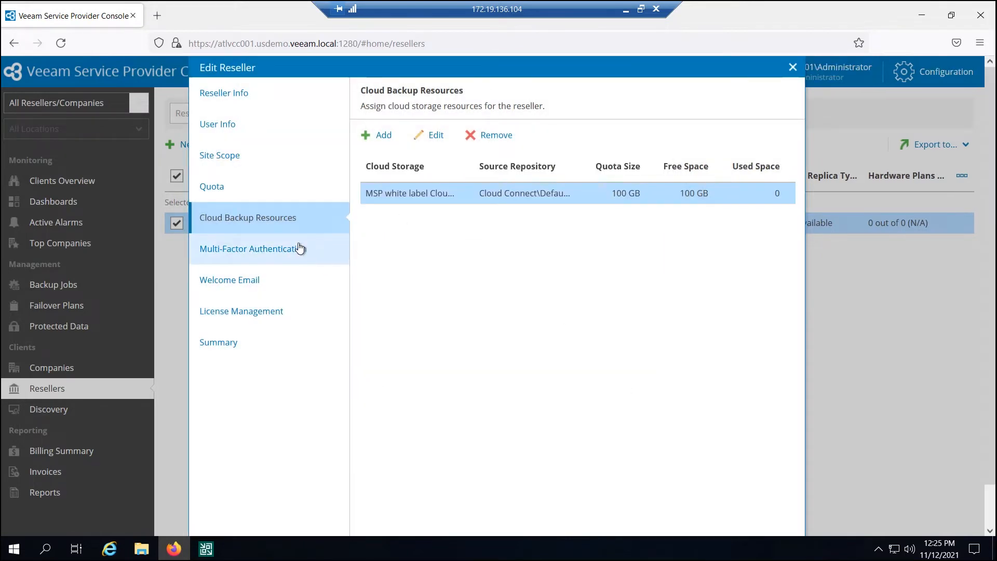
{"action": "left_click", "coordinate": [249, 248]}
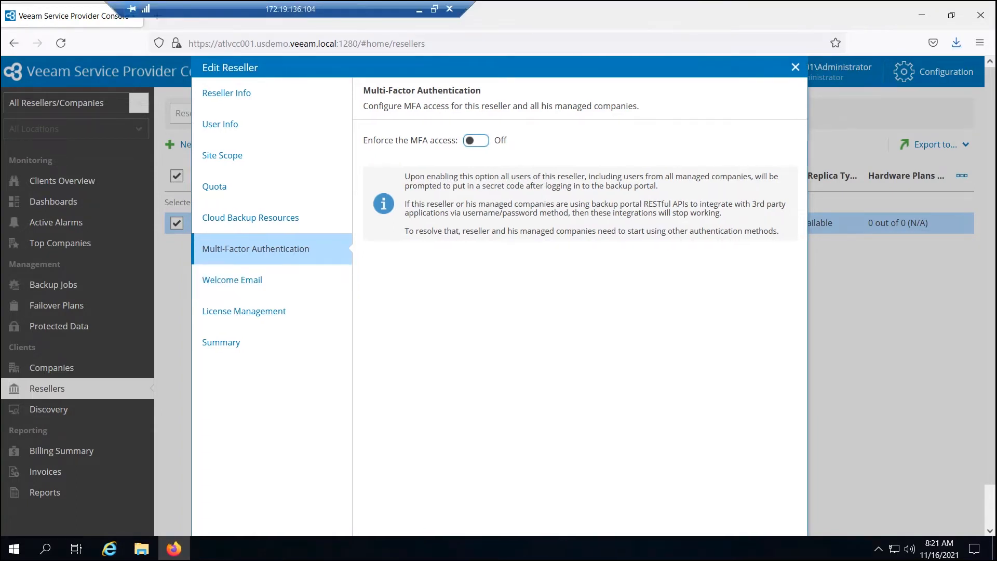
{"action": "left_click", "coordinate": [232, 280]}
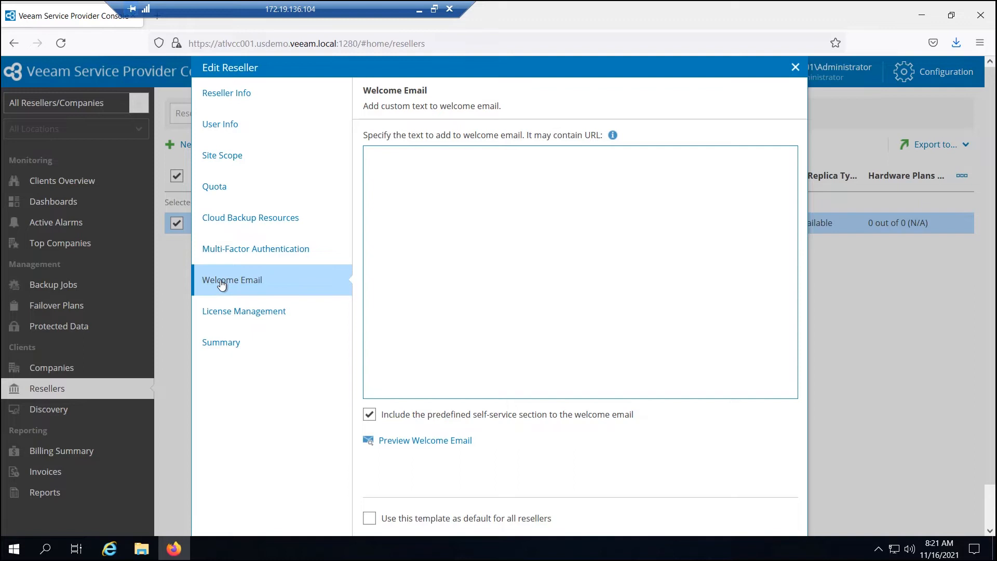
{"action": "left_click", "coordinate": [508, 311]}
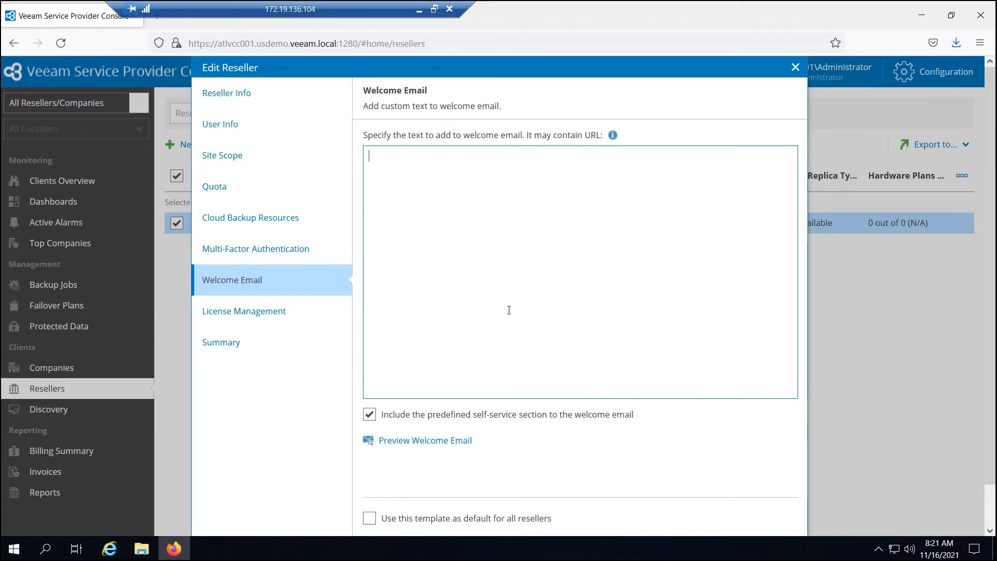
{"action": "scroll", "scroll_direction": "down", "scroll_amount": 3}
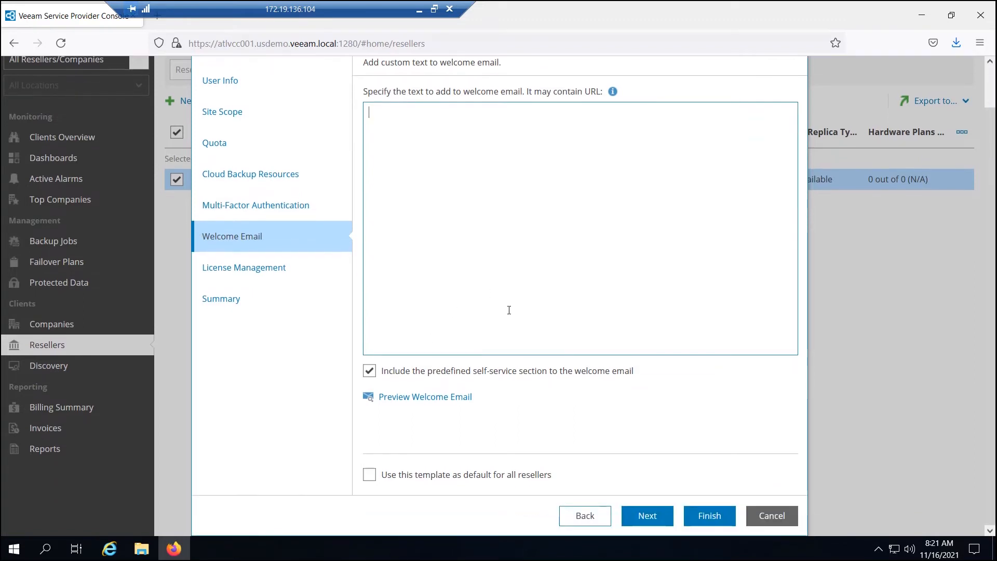
{"action": "mouse_move", "coordinate": [524, 187]}
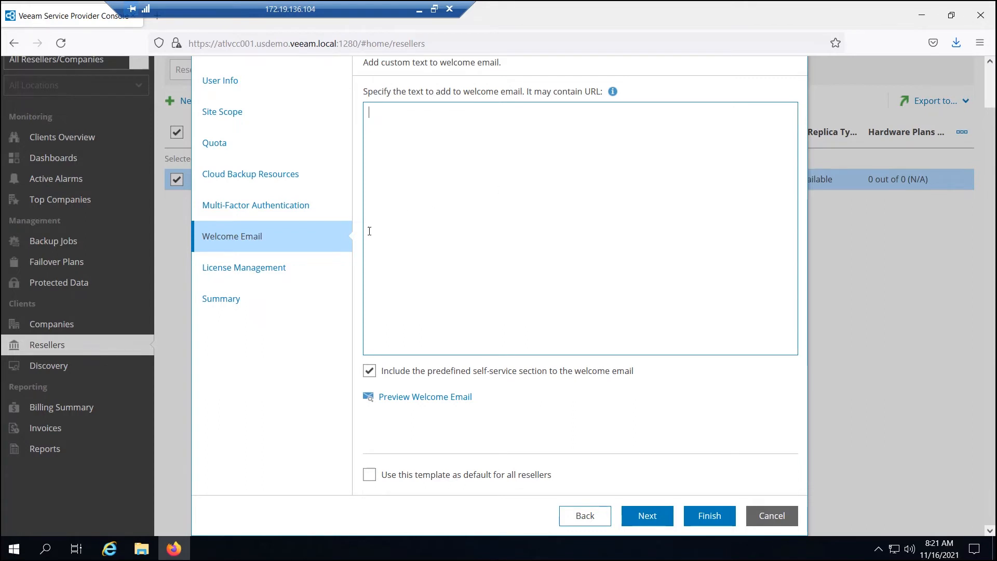
Review license management and the summary, then finish the reseller wizard.
{"action": "left_click", "coordinate": [243, 267]}
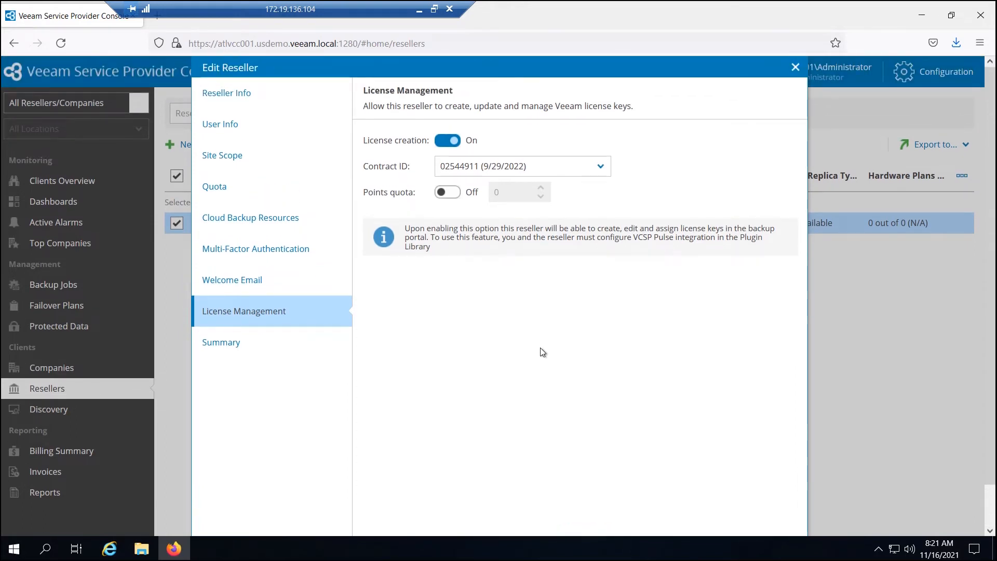
{"action": "mouse_move", "coordinate": [537, 246]}
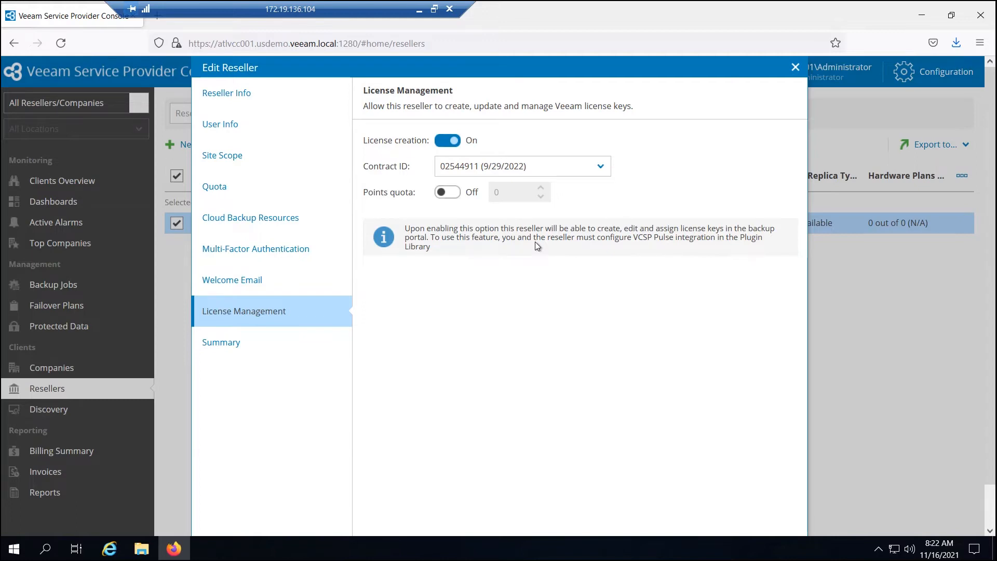
{"action": "mouse_move", "coordinate": [528, 240]}
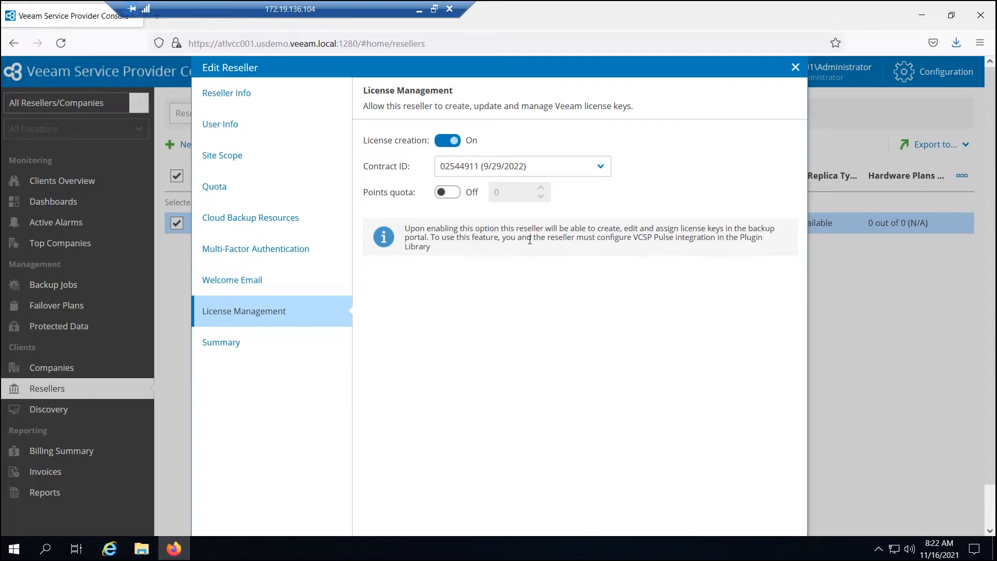
{"action": "mouse_move", "coordinate": [637, 239]}
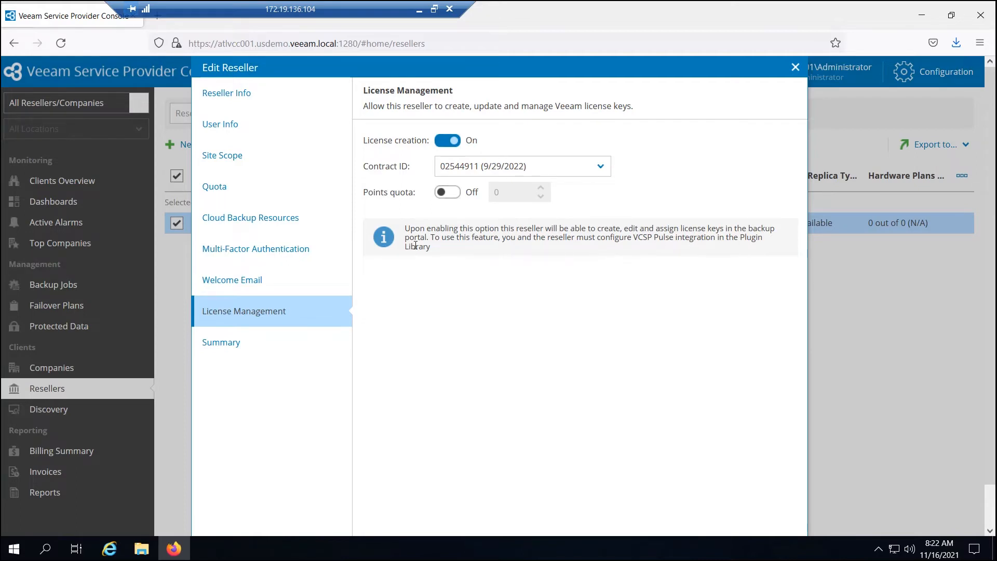
{"action": "mouse_move", "coordinate": [489, 255]}
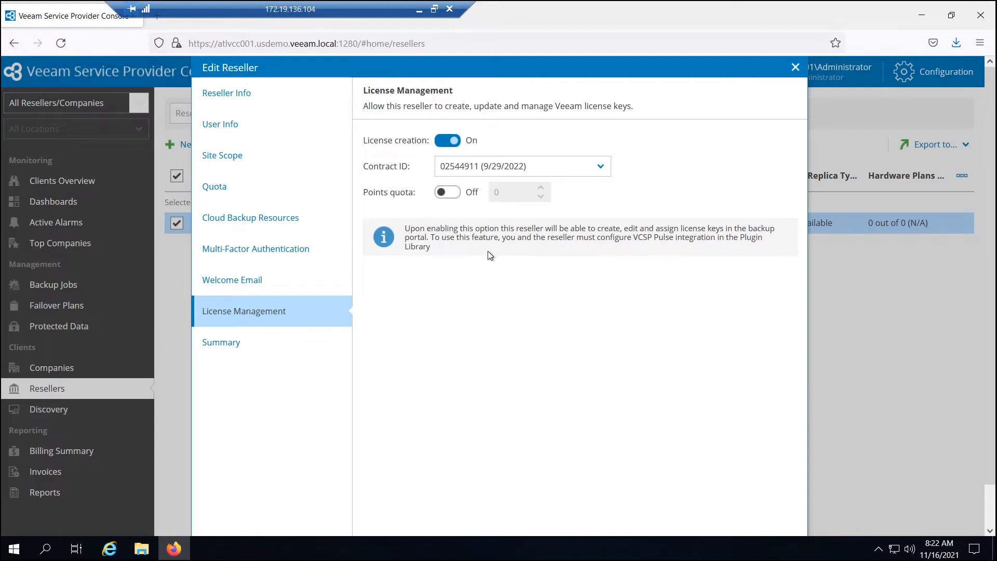
{"action": "left_click", "coordinate": [220, 342]}
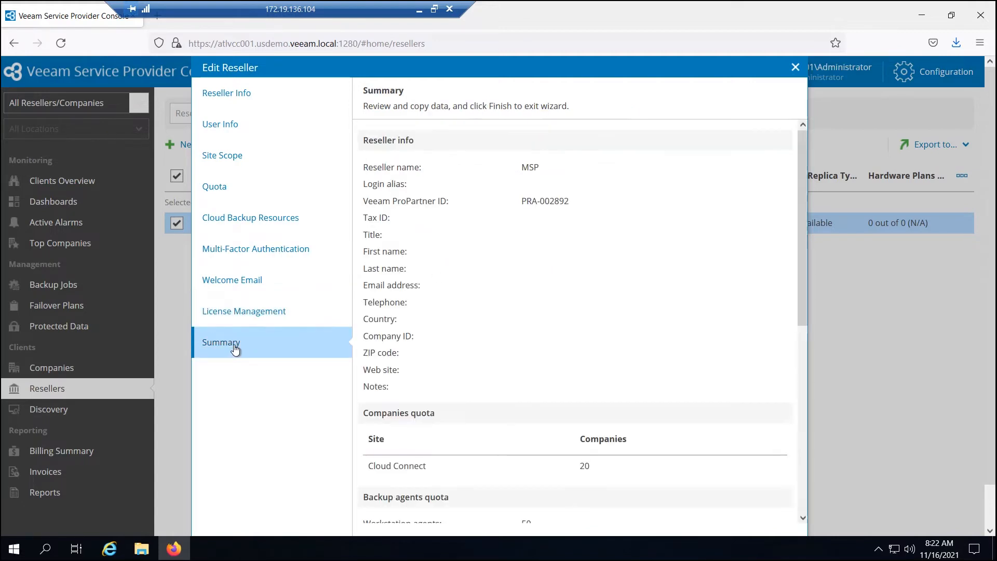
{"action": "scroll", "scroll_direction": "down", "scroll_amount": 3}
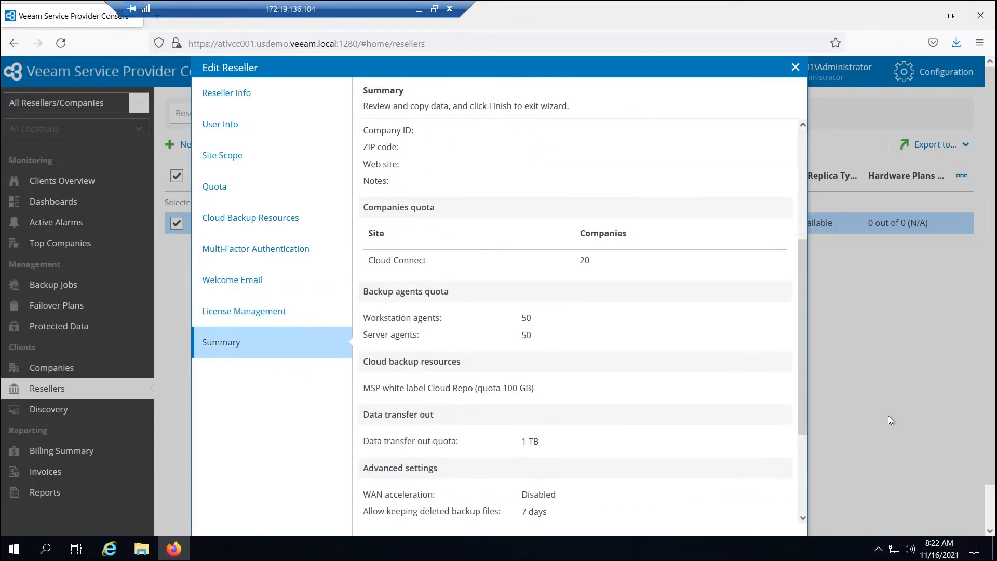
{"action": "left_click", "coordinate": [708, 516]}
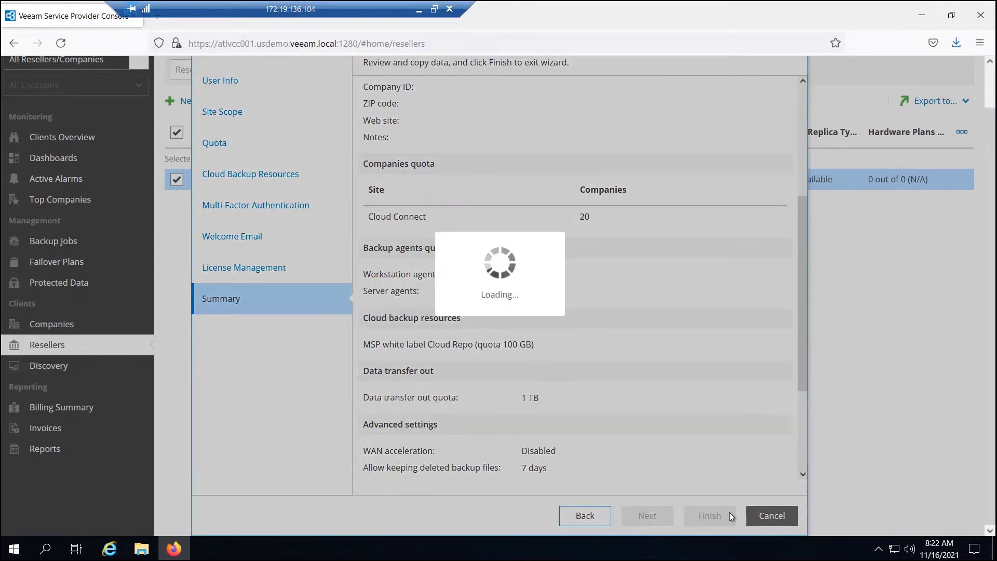
{"action": "left_click", "coordinate": [709, 516]}
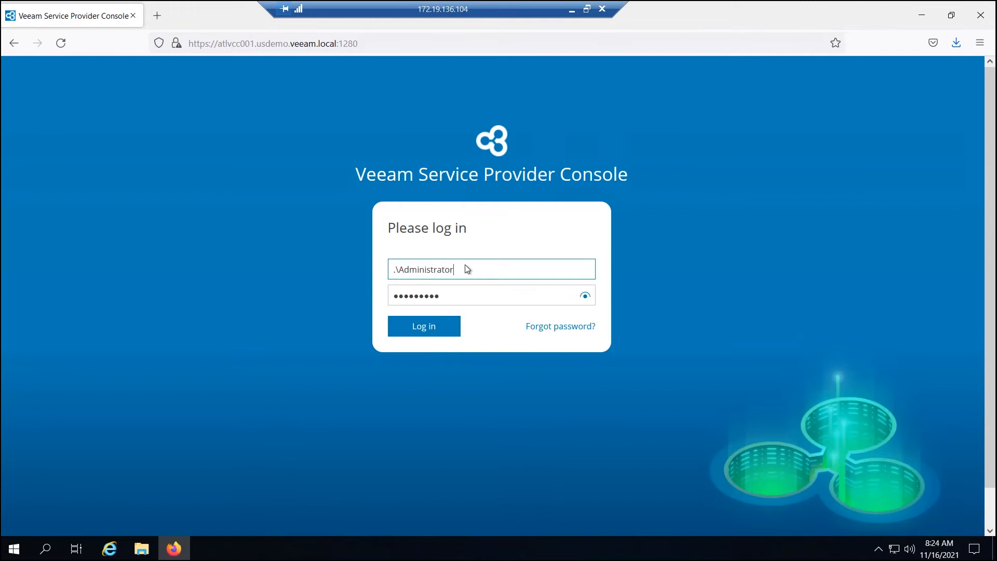
Sign in to the console with the reseller login 'msp\msp'.
{"action": "triple_click", "coordinate": [422, 269]}
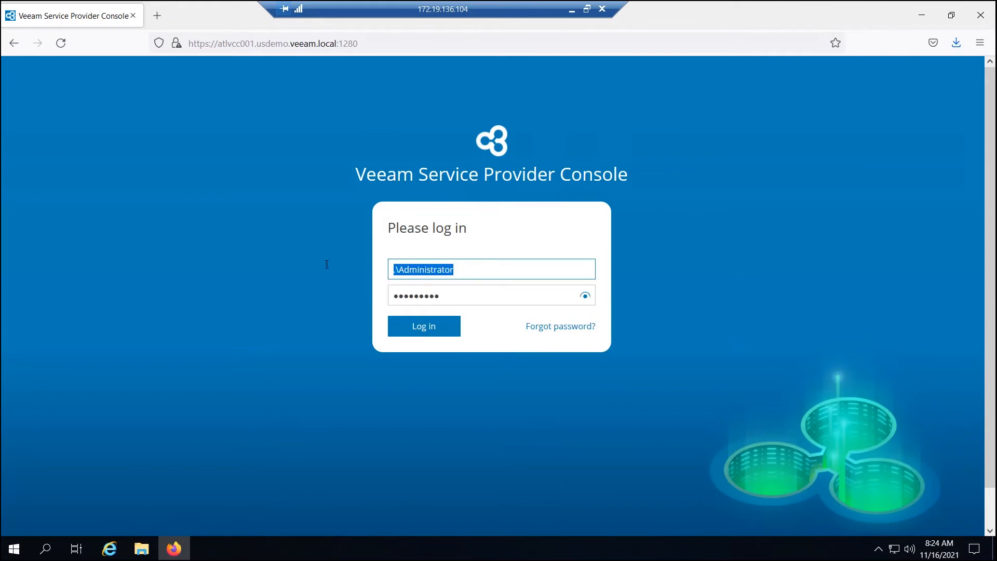
{"action": "type", "text": "msp"}
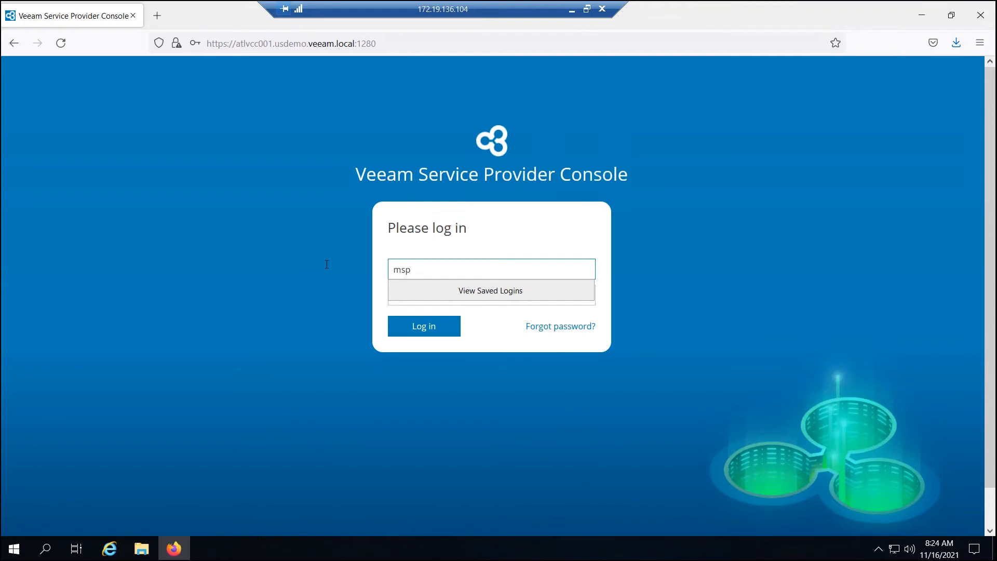
{"action": "type", "text": "\\msp"}
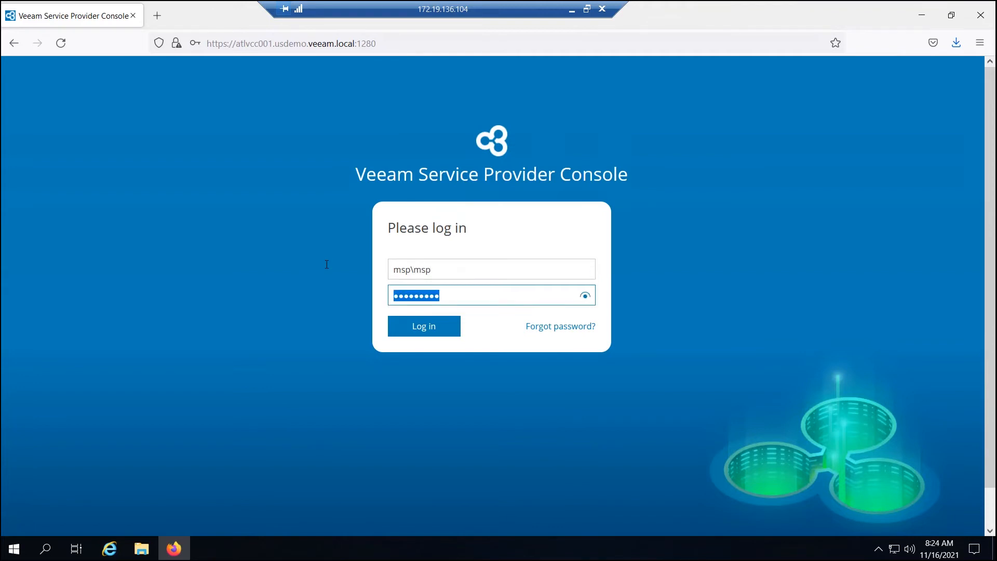
{"action": "left_click", "coordinate": [424, 326]}
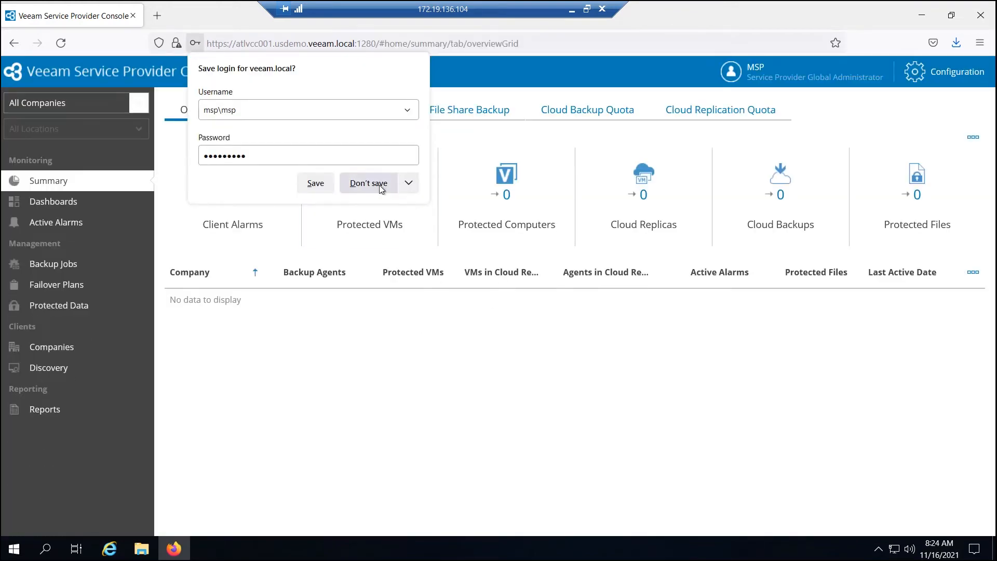
Decline saving the login, view the jobs dashboard and the empty companies list.
{"action": "left_click", "coordinate": [368, 183]}
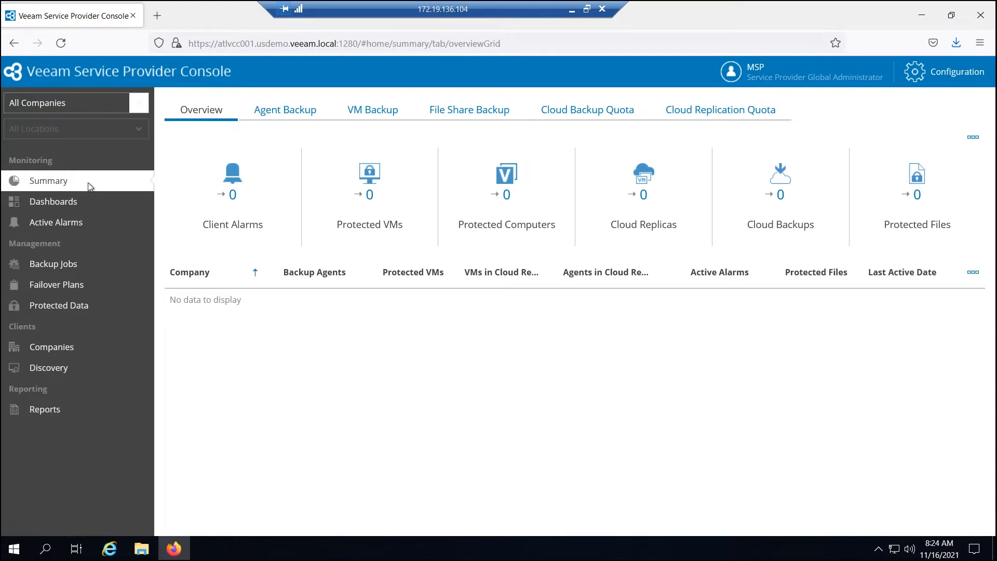
{"action": "mouse_move", "coordinate": [89, 212]}
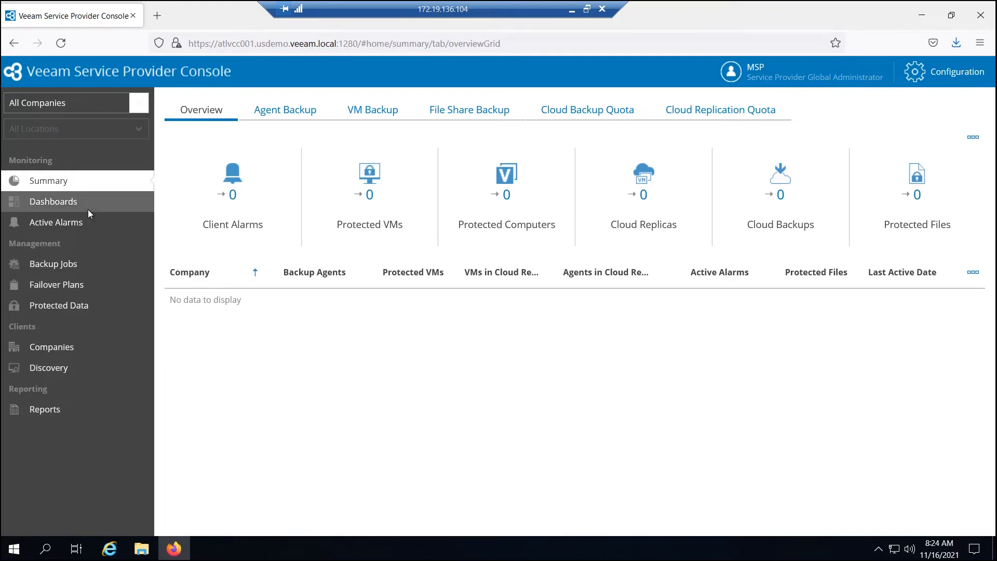
{"action": "left_click", "coordinate": [53, 200]}
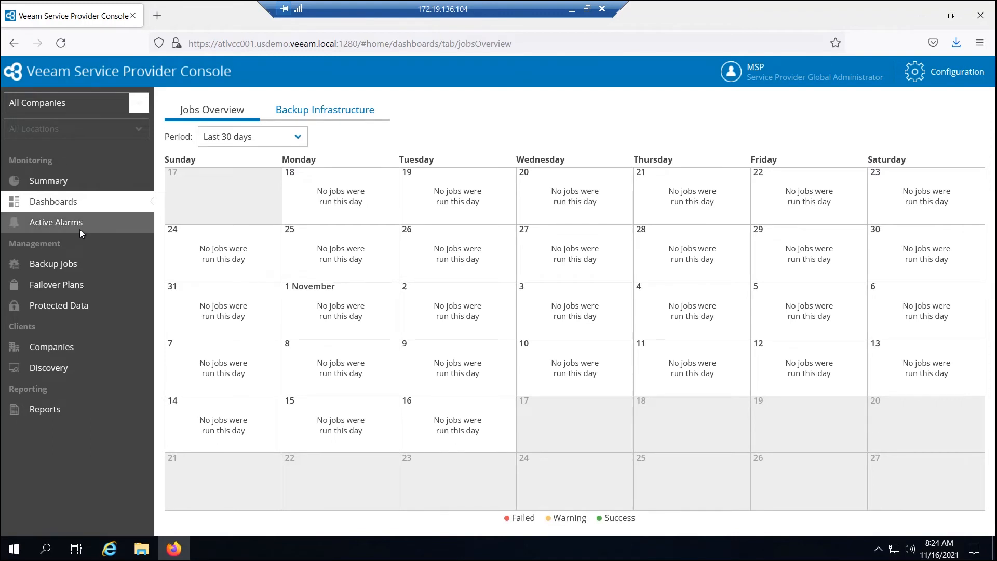
{"action": "mouse_move", "coordinate": [75, 264]}
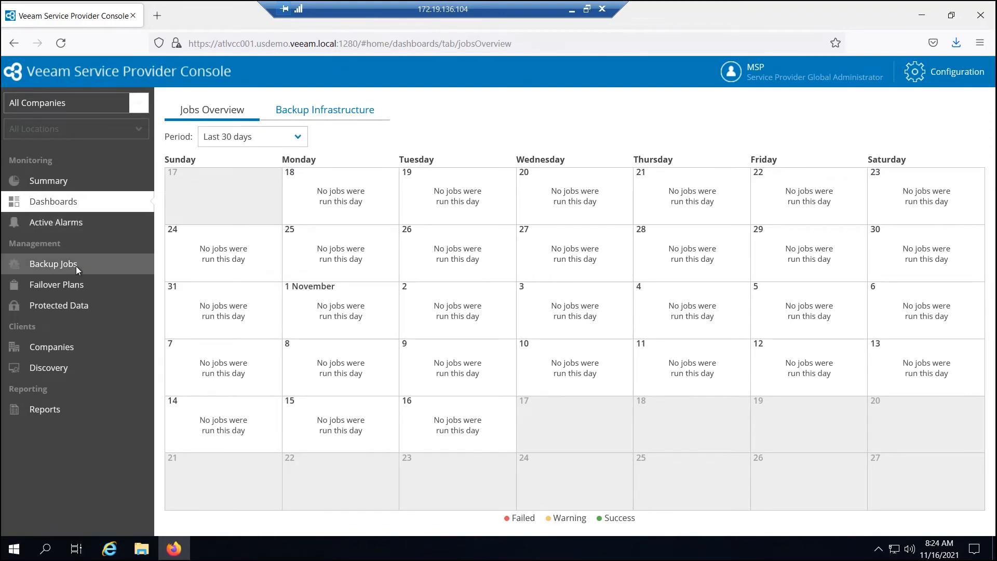
{"action": "left_click", "coordinate": [50, 347]}
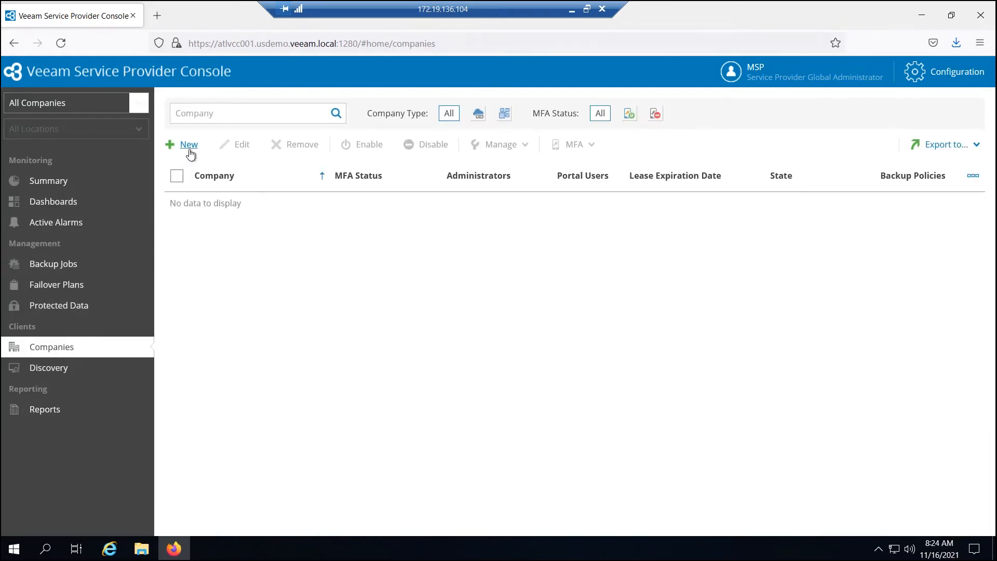
Create a new company named 'testcustomer' and view its portal user account details.
{"action": "left_click", "coordinate": [188, 145]}
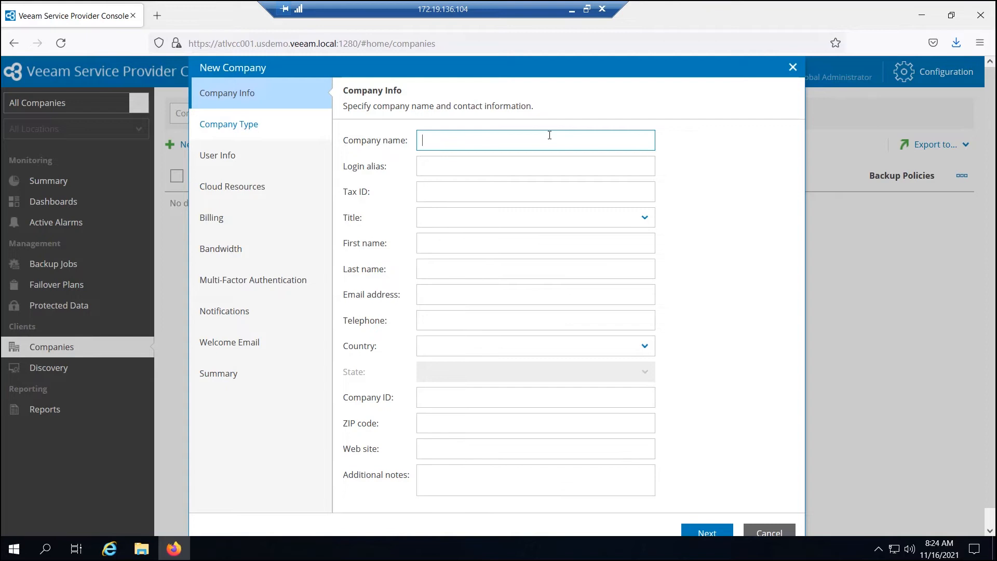
{"action": "type", "text": "testcustome"}
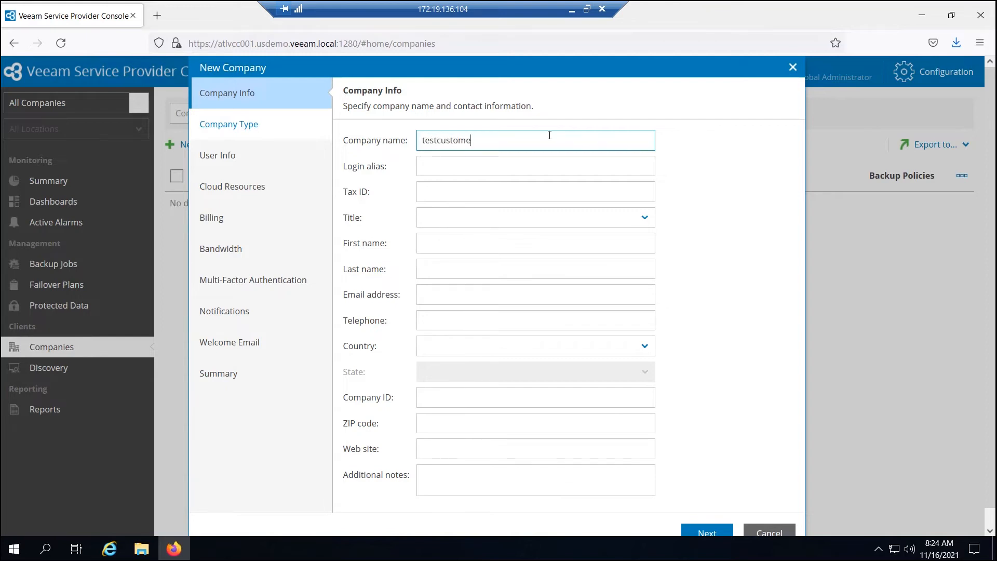
{"action": "type", "text": "r"}
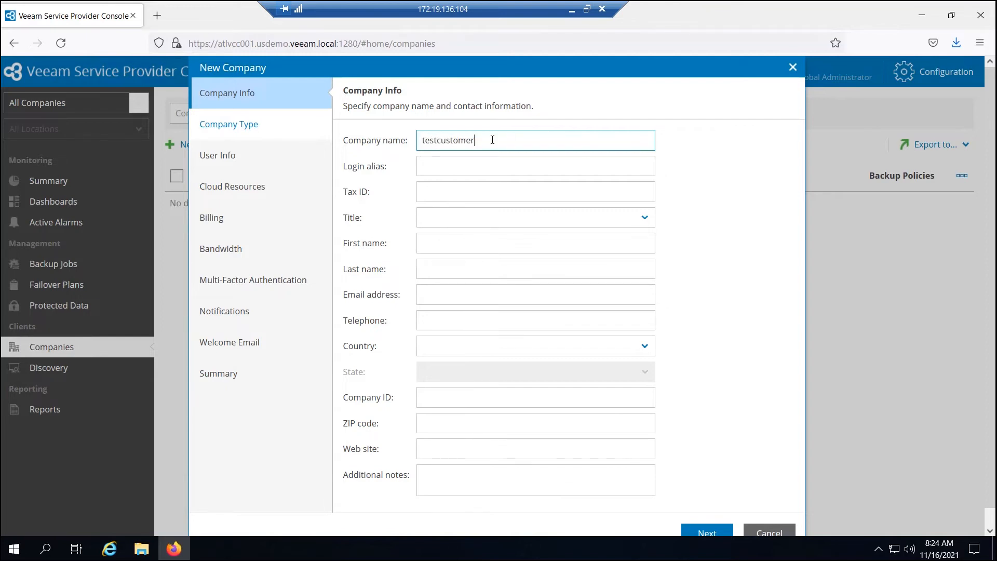
{"action": "left_click", "coordinate": [217, 124]}
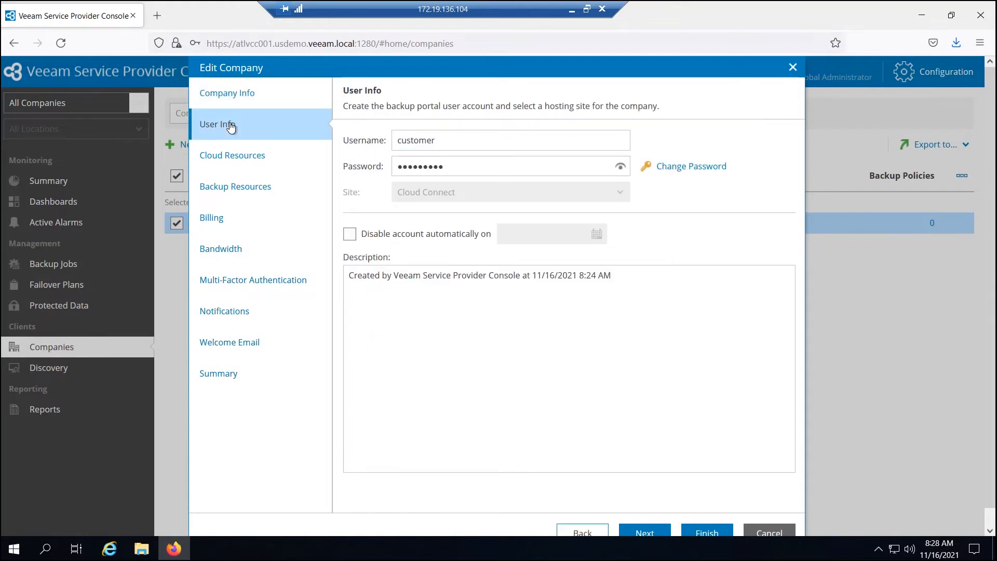
{"action": "left_click", "coordinate": [510, 140]}
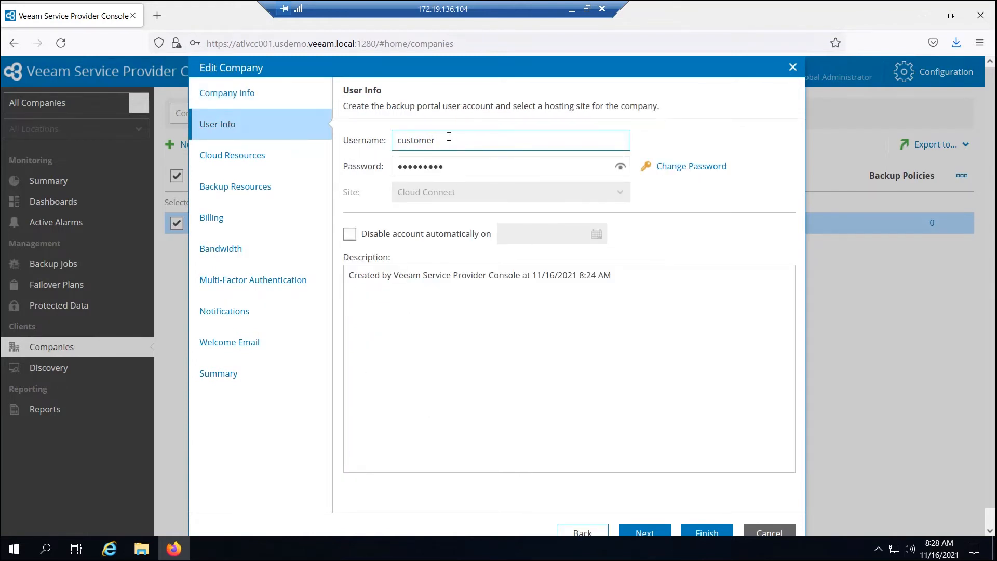
{"action": "mouse_move", "coordinate": [232, 155]}
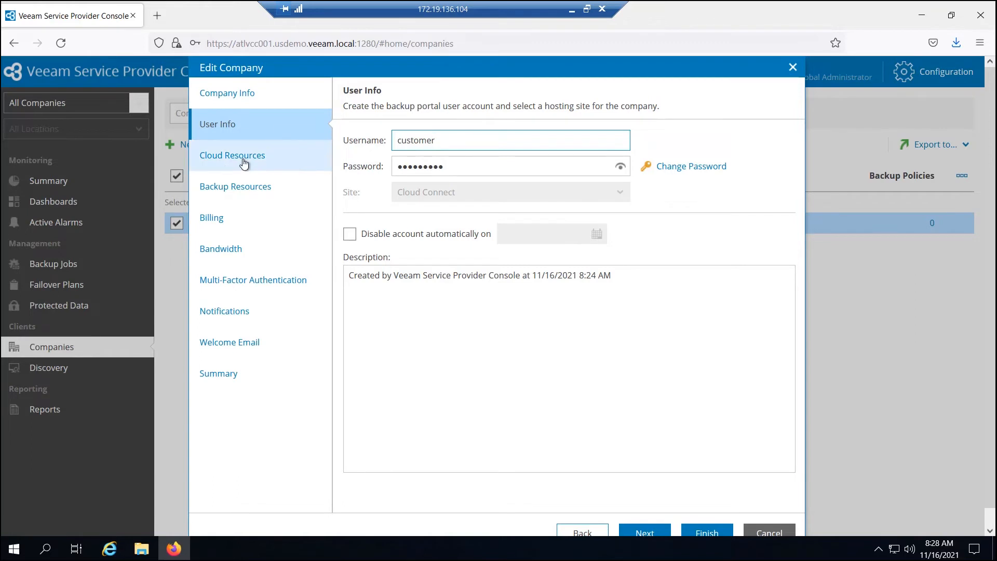
Limit the company's data transfer out to 100 GB in its cloud resource settings.
{"action": "left_click", "coordinate": [231, 155]}
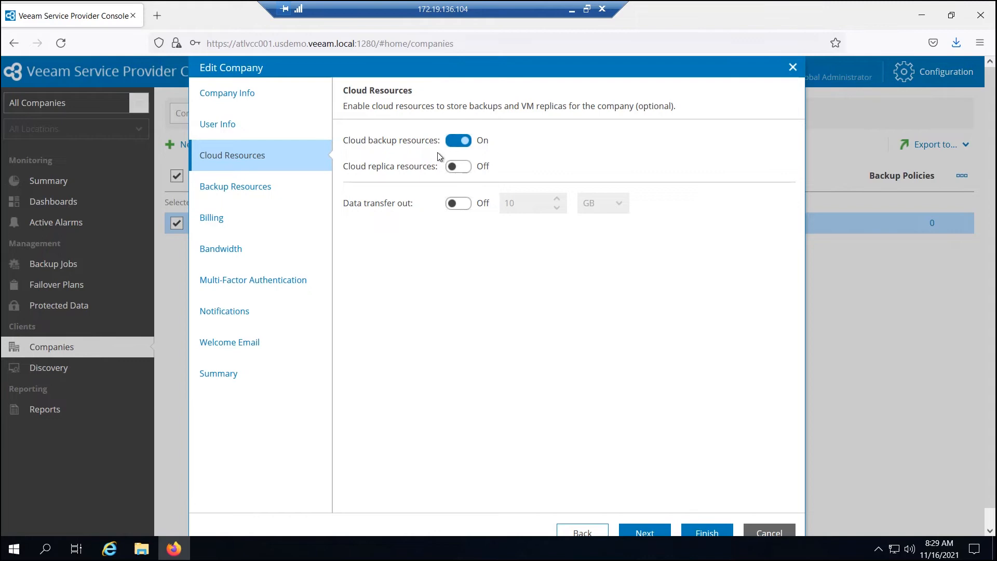
{"action": "mouse_move", "coordinate": [424, 207]}
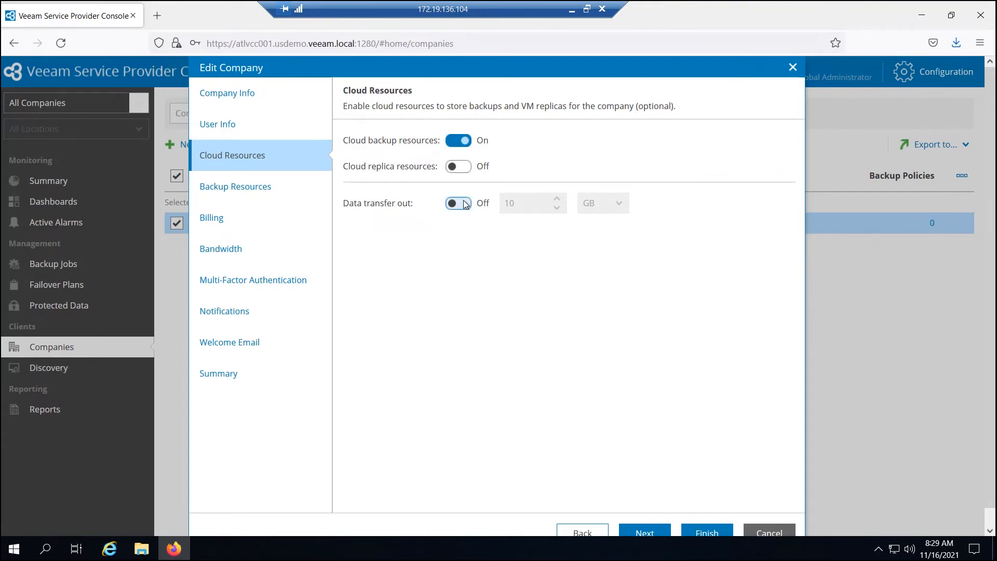
{"action": "left_click", "coordinate": [457, 202]}
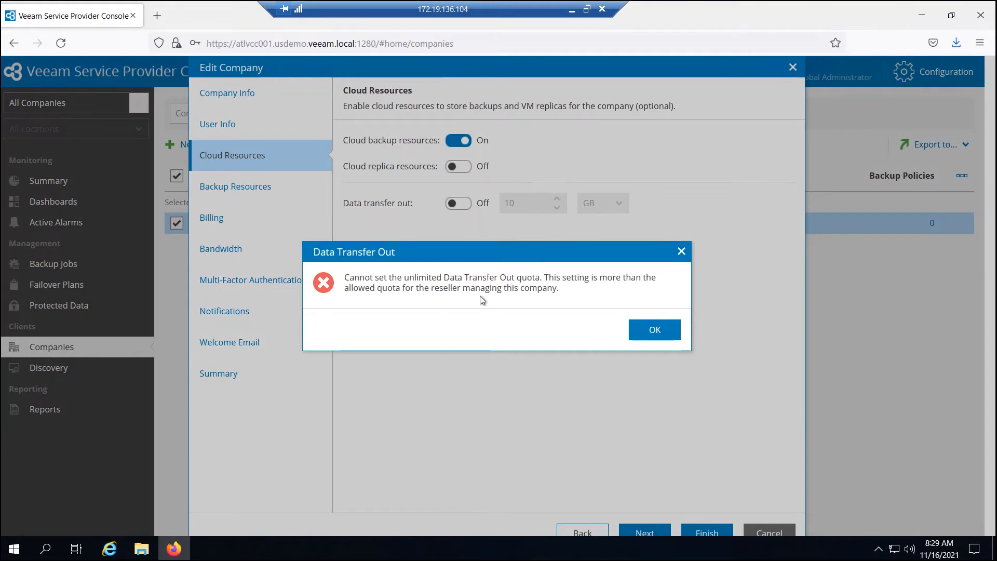
{"action": "mouse_move", "coordinate": [449, 286]}
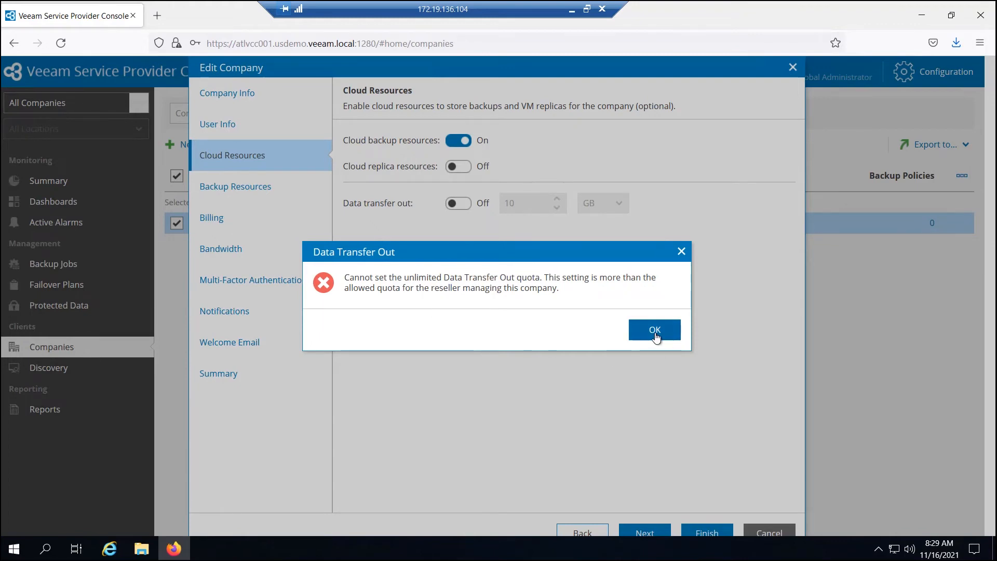
{"action": "left_click", "coordinate": [654, 329]}
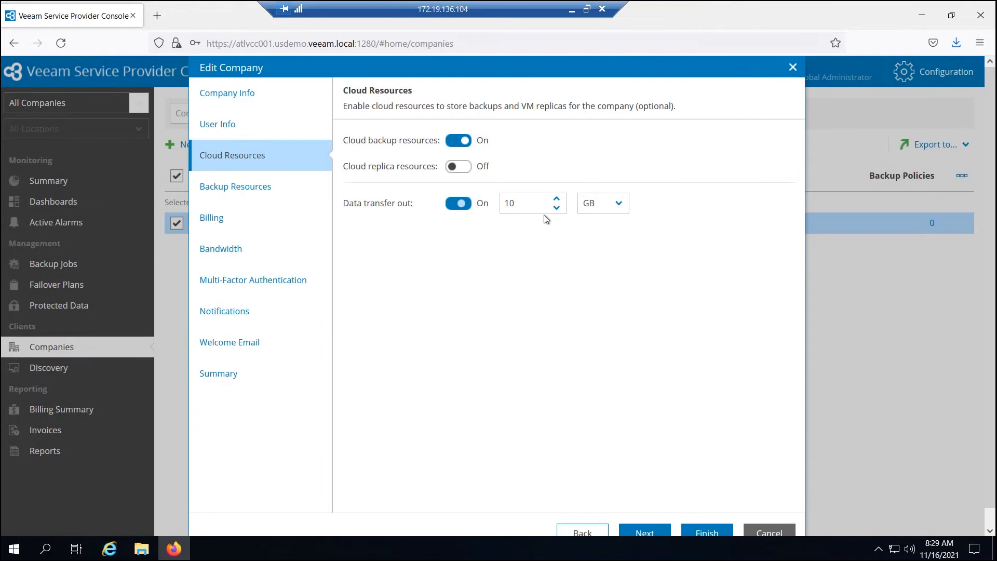
{"action": "type", "text": "100"}
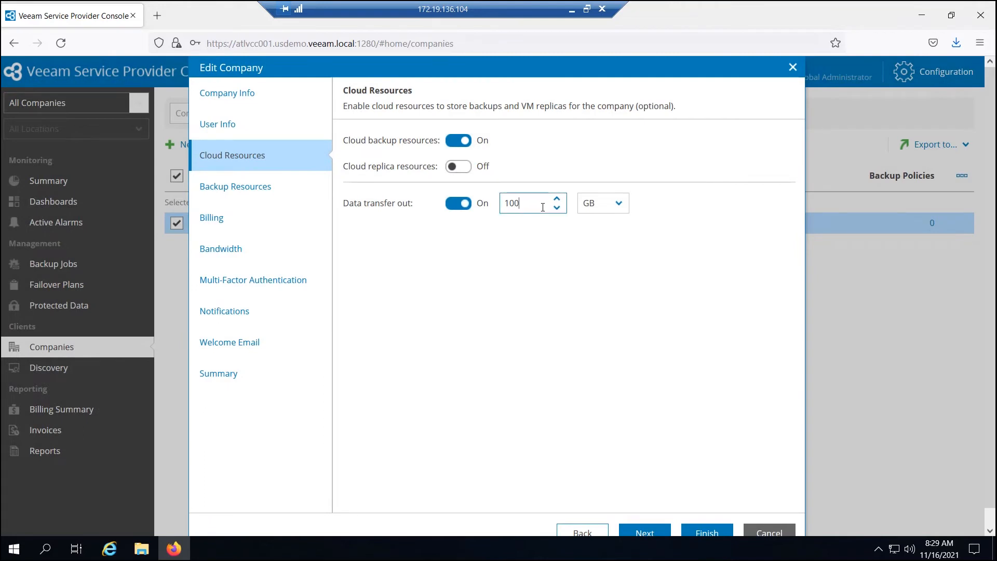
{"action": "left_click", "coordinate": [235, 186]}
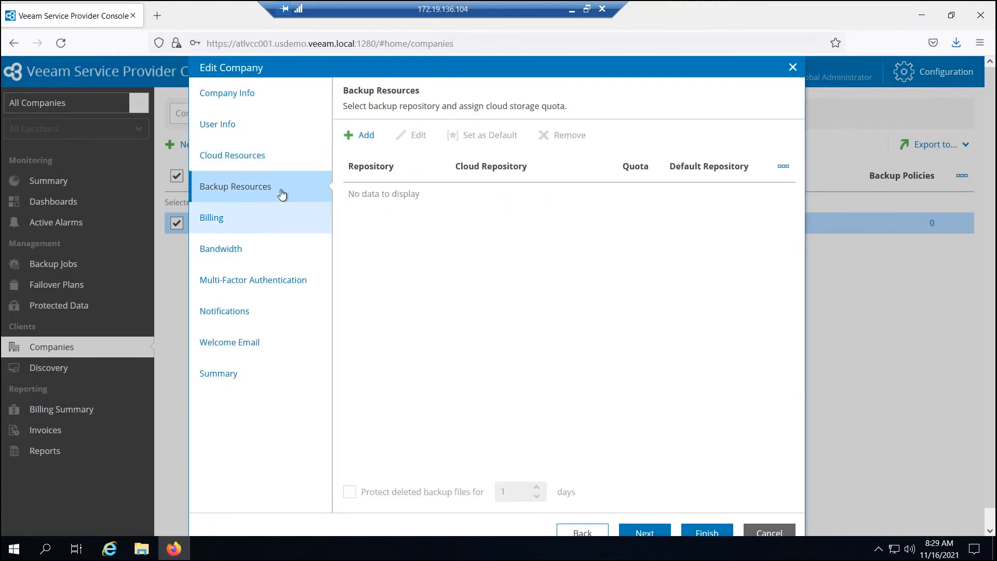
Add a backup quota on the MSP white label Cloud Repo repository.
{"action": "left_click", "coordinate": [359, 135]}
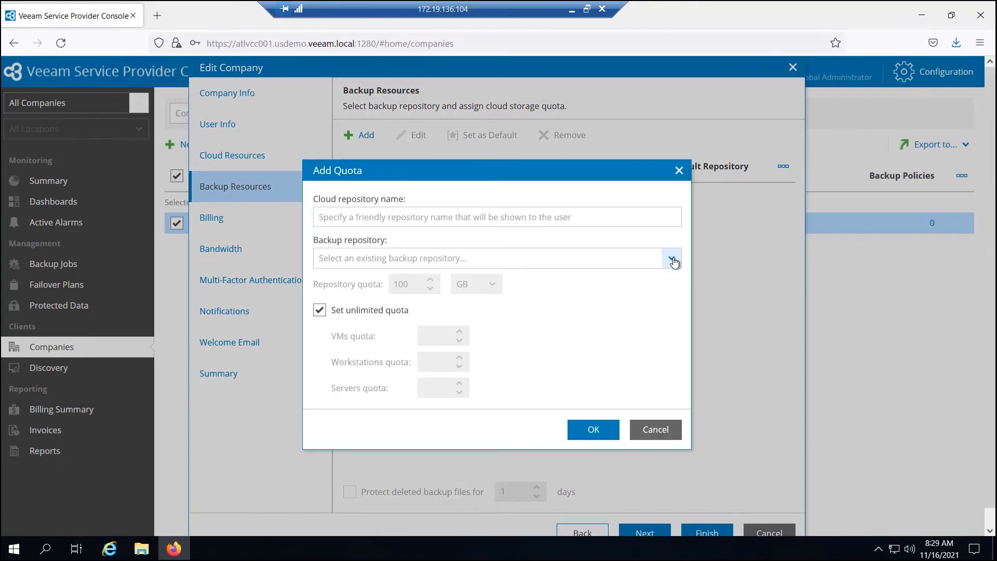
{"action": "left_click", "coordinate": [672, 258]}
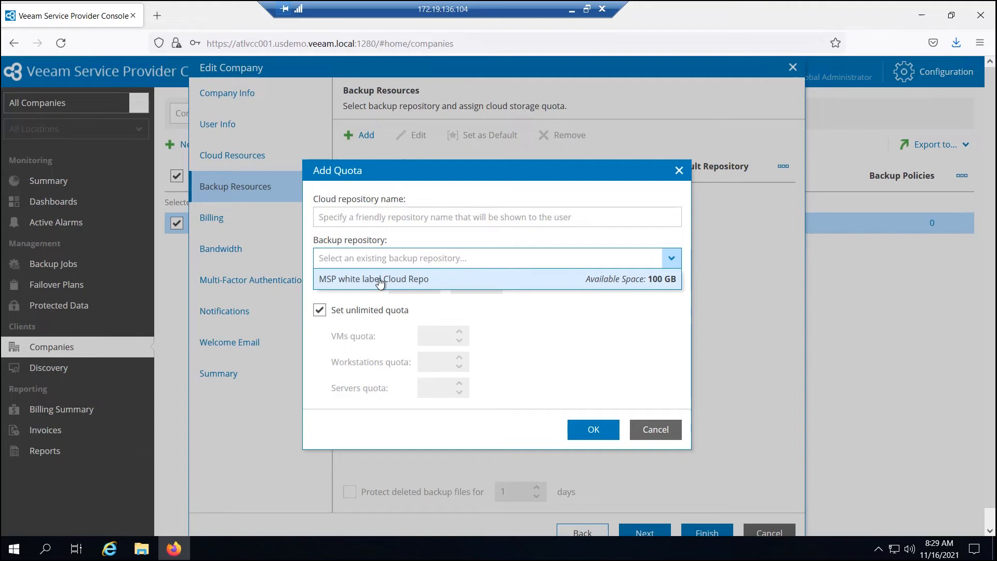
{"action": "left_click", "coordinate": [374, 278]}
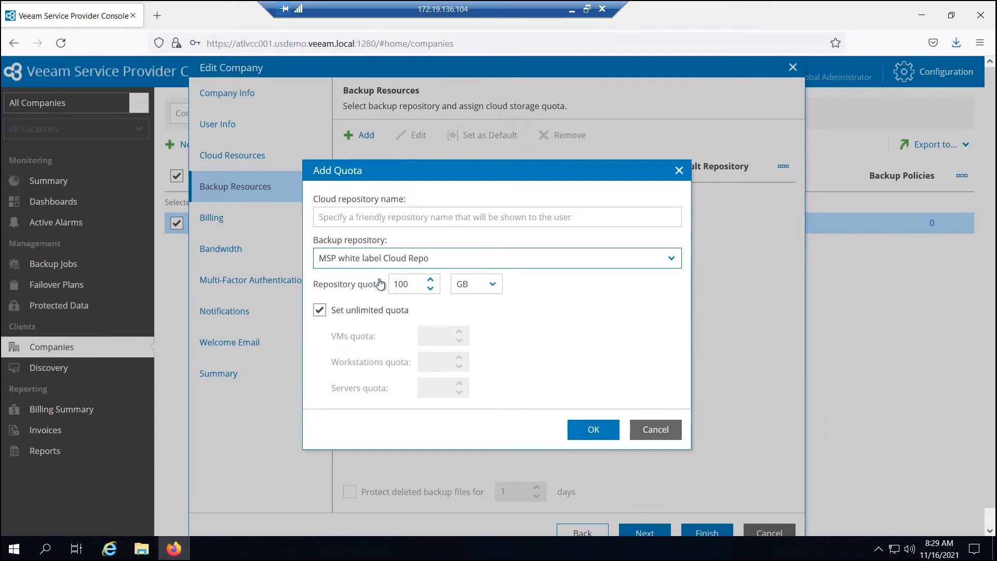
Name it 'customer cloud repo' with a 50 GB repository quota and confirm.
{"action": "left_click", "coordinate": [497, 217]}
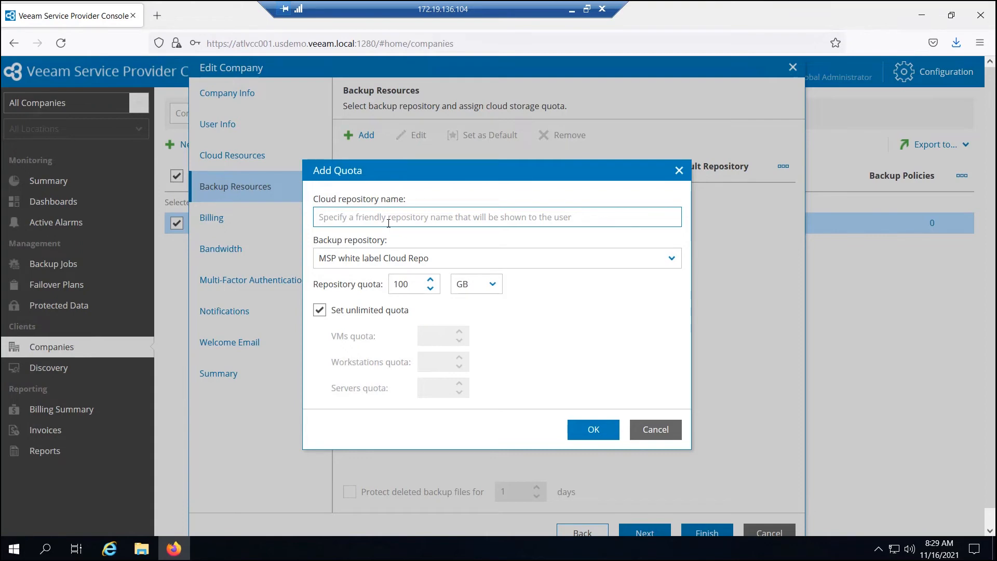
{"action": "type", "text": "c"}
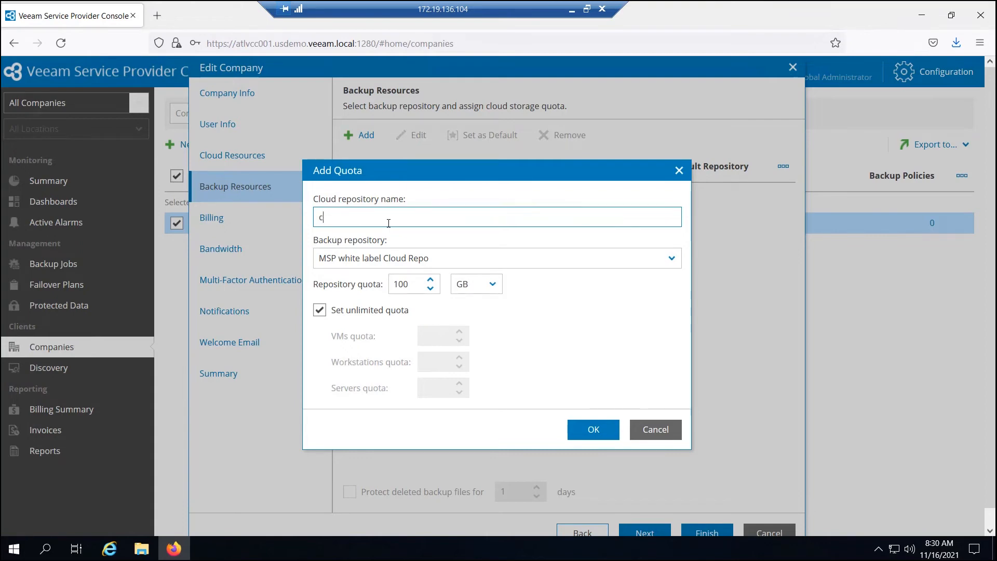
{"action": "type", "text": "ustomercl"}
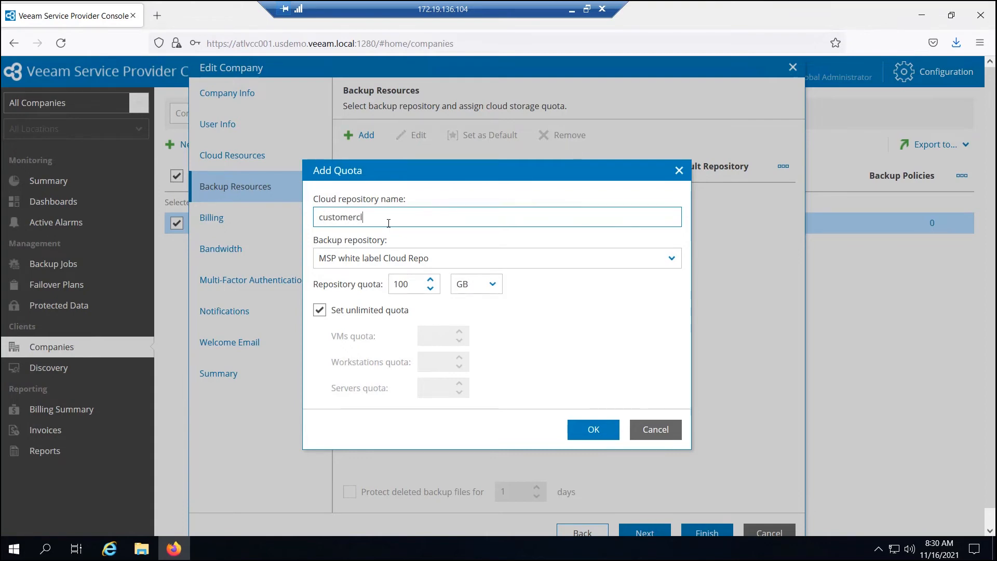
{"action": "key", "text": "BackSpace"}
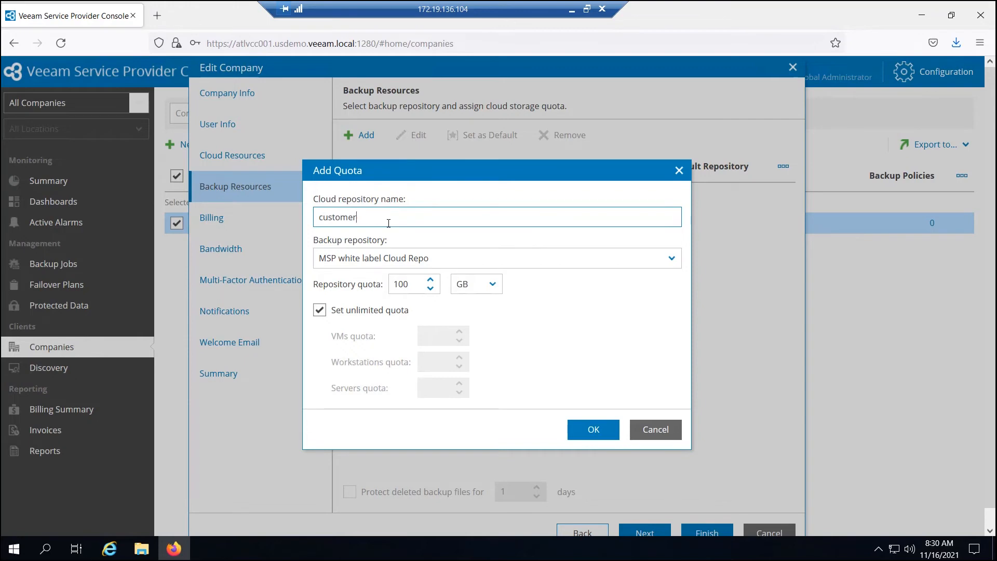
{"action": "type", "text": "cloud repo"}
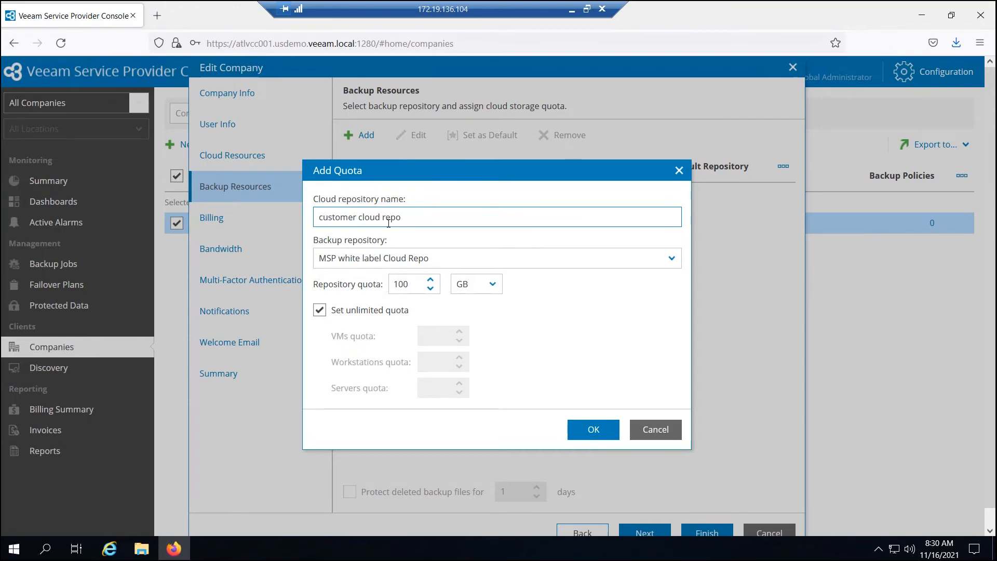
{"action": "left_click", "coordinate": [408, 283]}
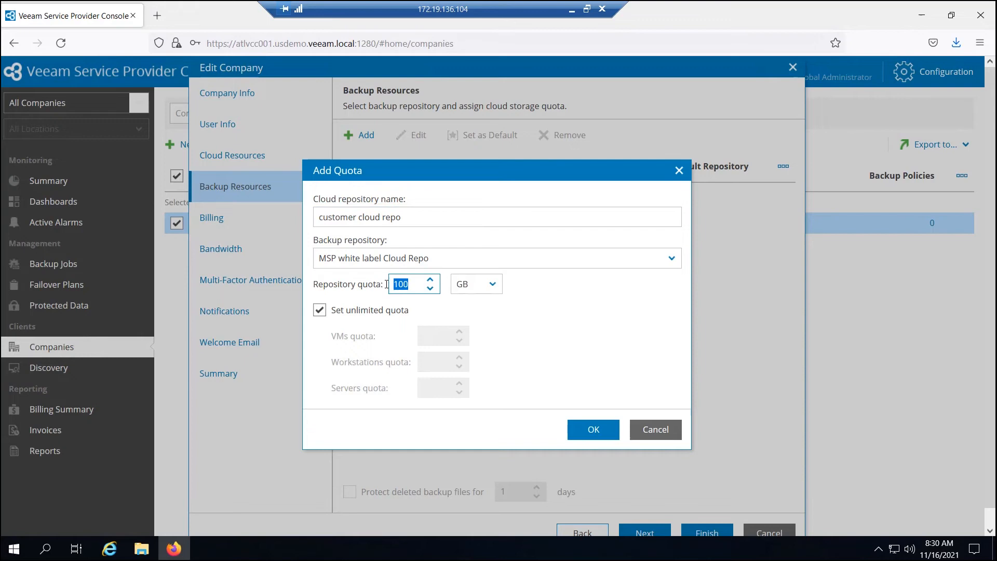
{"action": "type", "text": "50"}
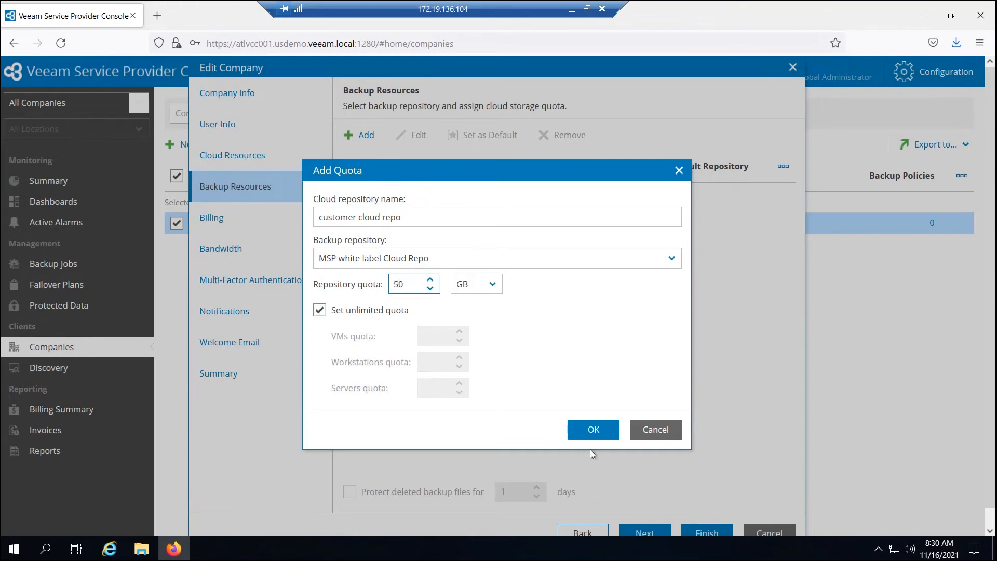
{"action": "left_click", "coordinate": [593, 429]}
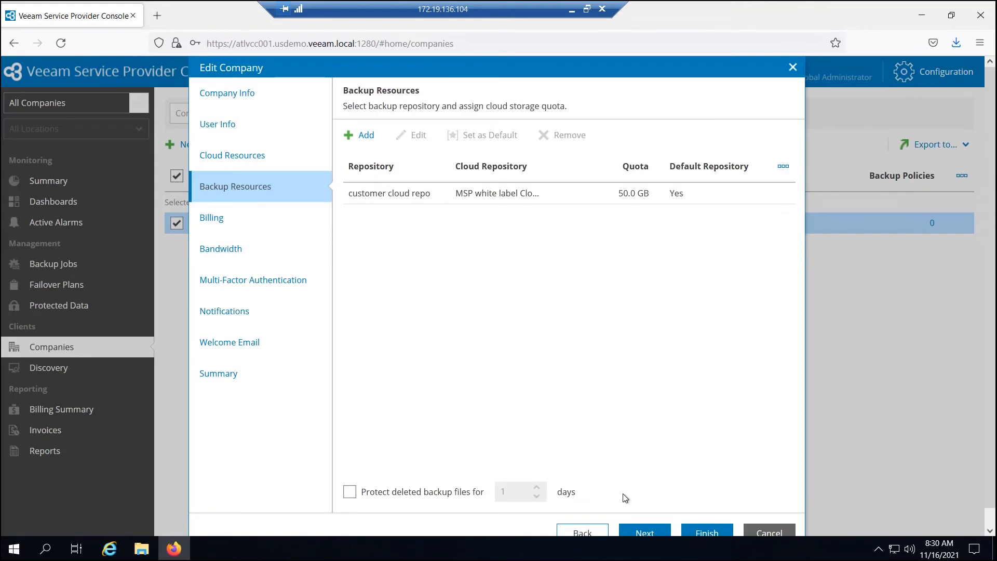
Keep the default Billing, Bandwidth and welcome email settings and finish the testcustomer wizard.
{"action": "left_click", "coordinate": [644, 532]}
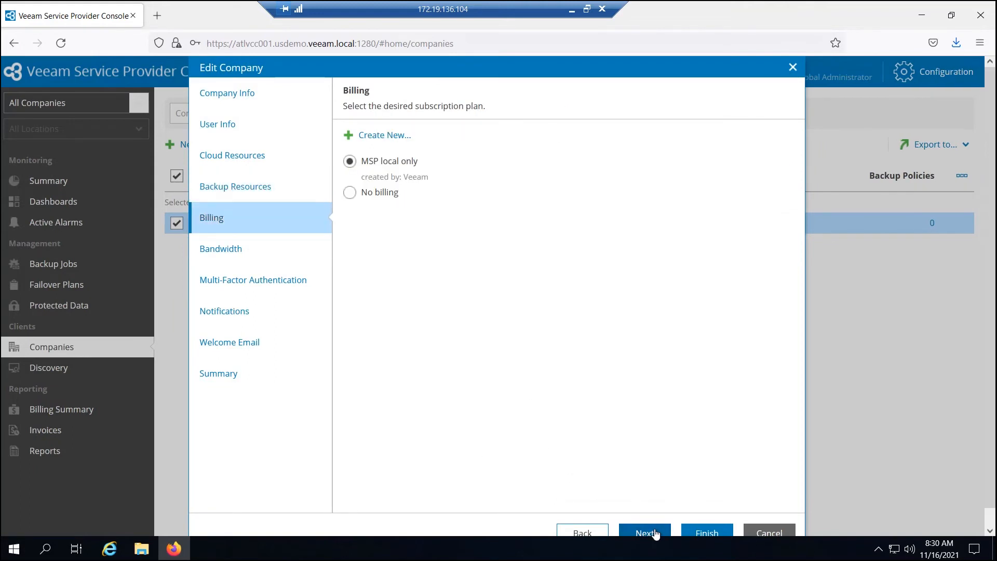
{"action": "mouse_move", "coordinate": [264, 248]}
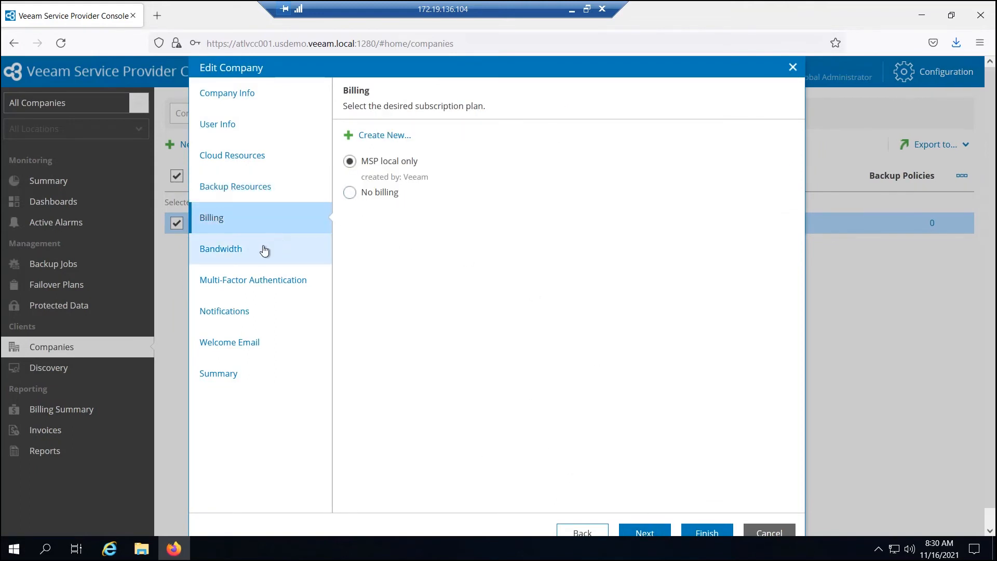
{"action": "left_click", "coordinate": [220, 248]}
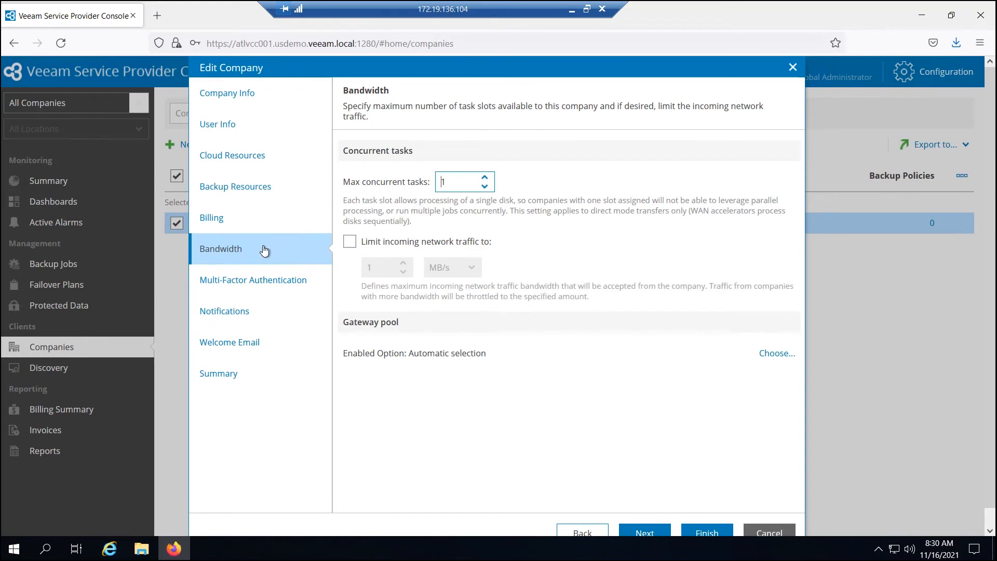
{"action": "left_click", "coordinate": [253, 279]}
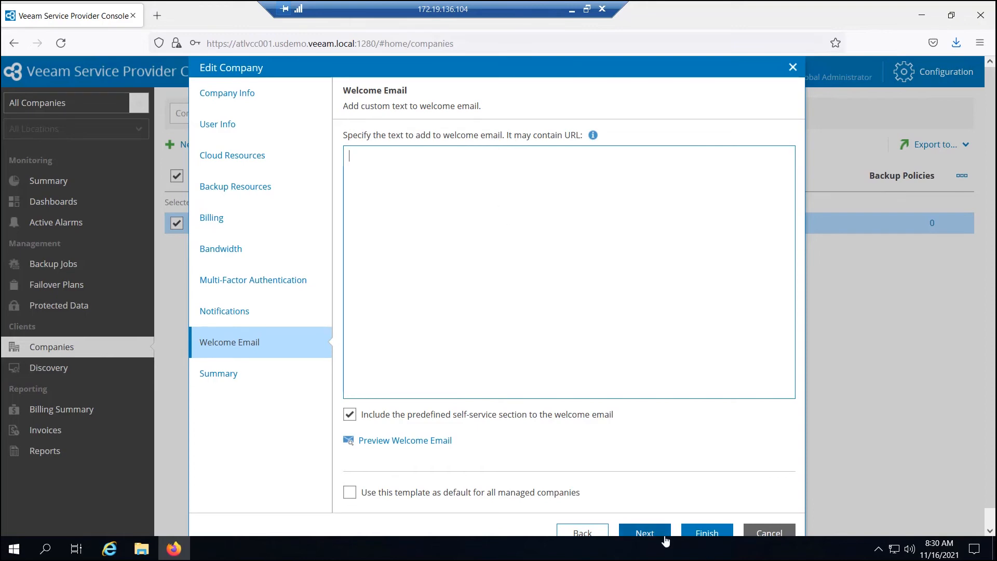
{"action": "left_click", "coordinate": [643, 533]}
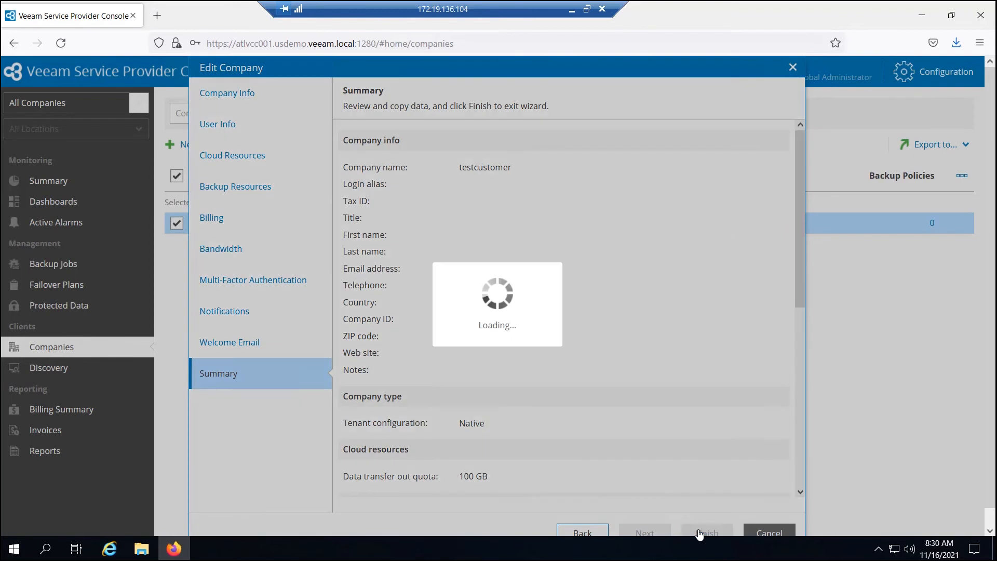
{"action": "left_click", "coordinate": [706, 531]}
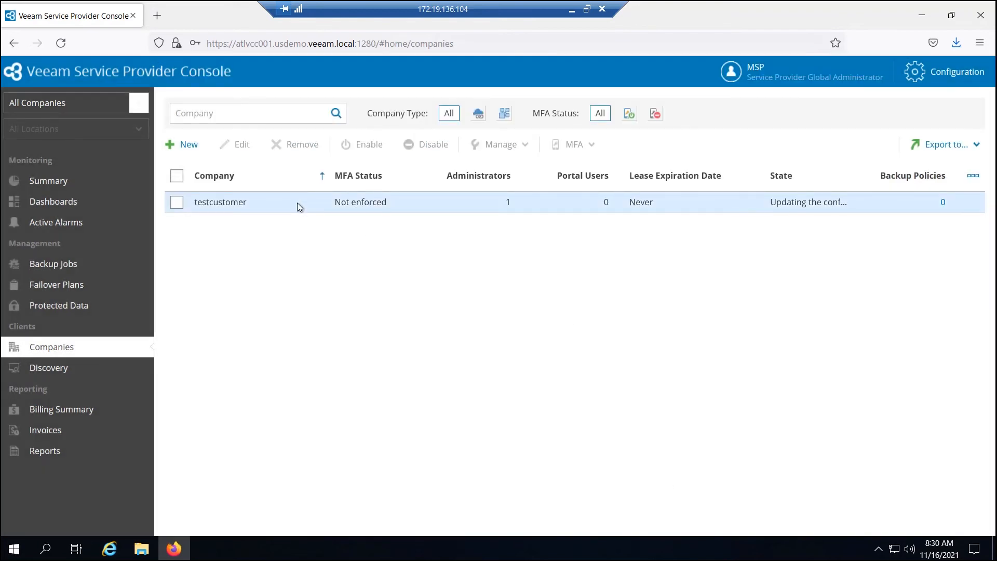
{"action": "mouse_move", "coordinate": [293, 218]}
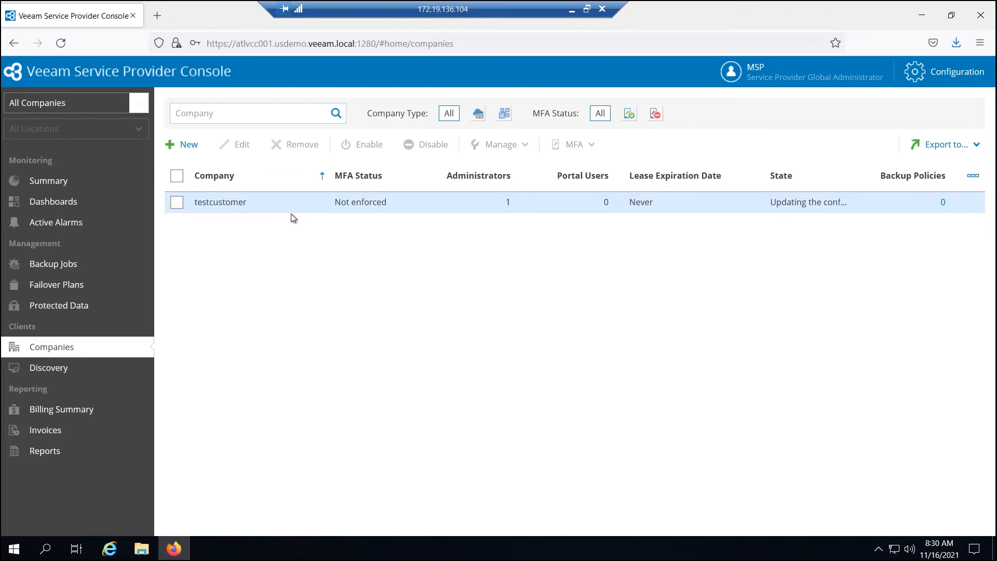
Enter Configuration, view the Plugin Library, then list Subscription Plans showing 'MSP local only'.
{"action": "left_click", "coordinate": [955, 71]}
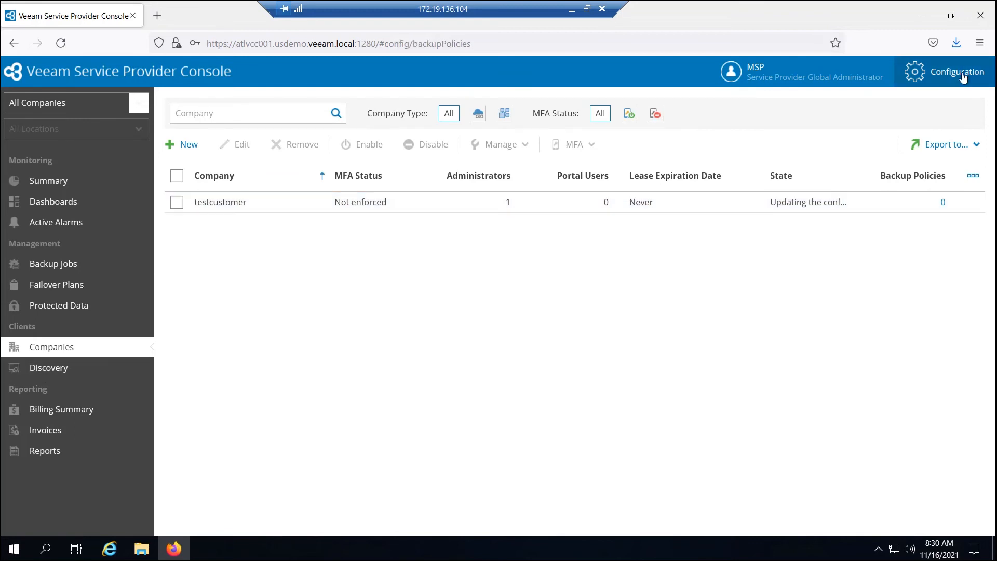
{"action": "left_click", "coordinate": [955, 72]}
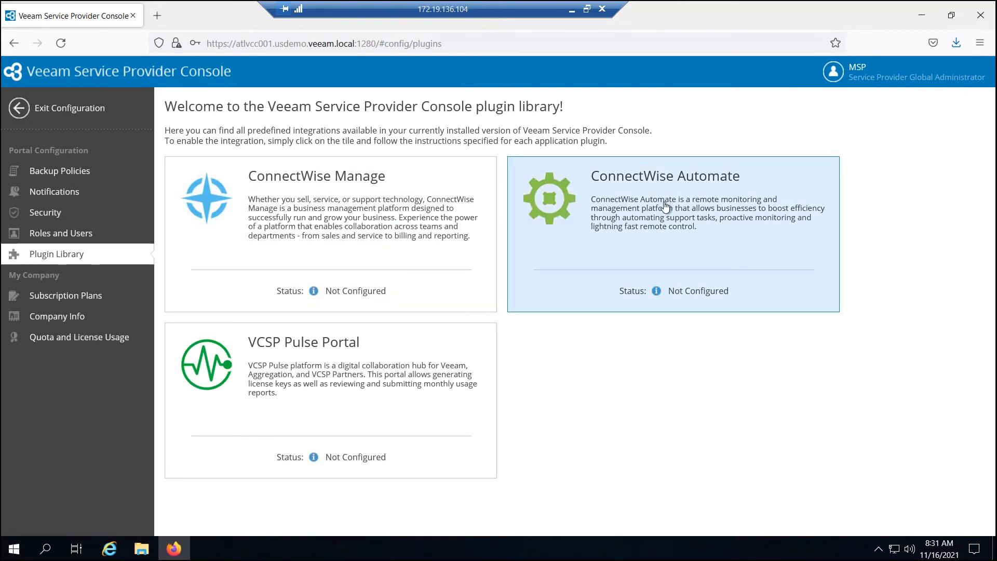
{"action": "mouse_move", "coordinate": [271, 368]}
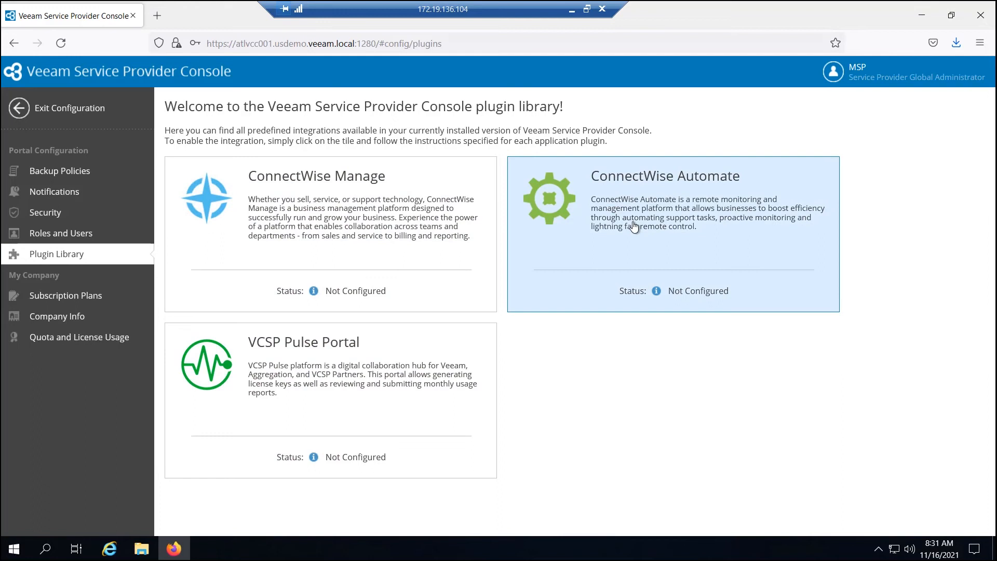
{"action": "mouse_move", "coordinate": [428, 260]}
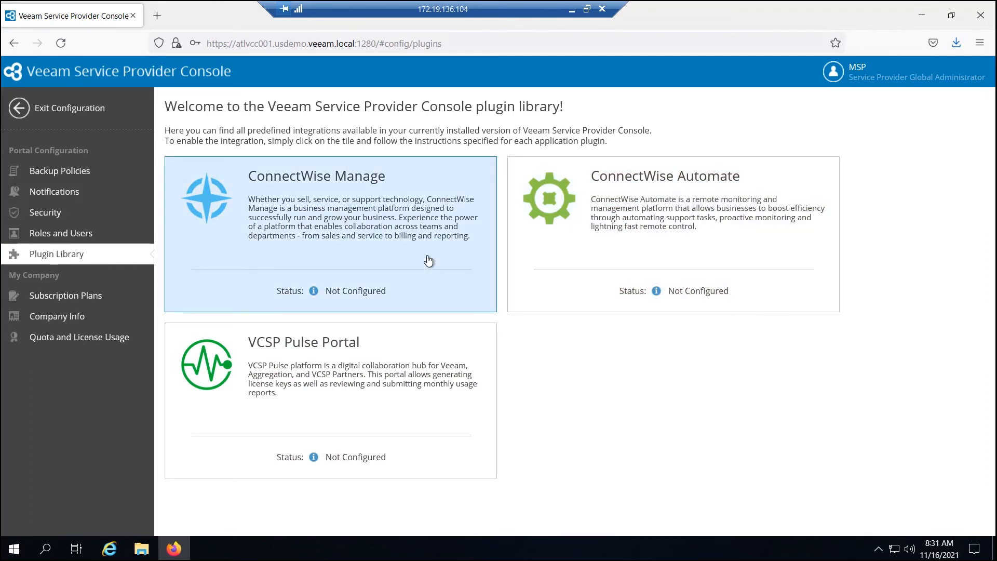
{"action": "left_click", "coordinate": [65, 295]}
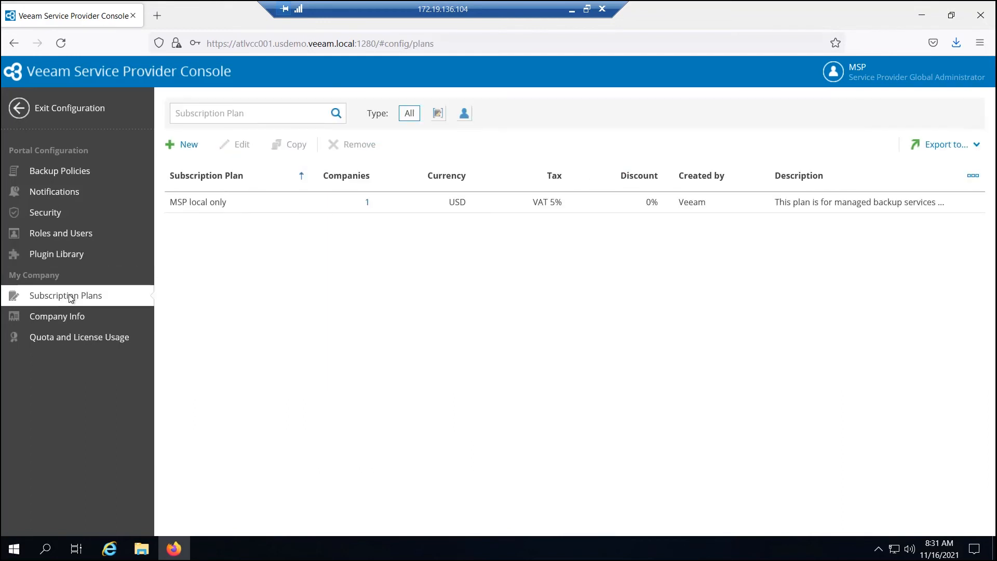
Review Quota and License Usage, including the Usage Reports view.
{"action": "left_click", "coordinate": [78, 337]}
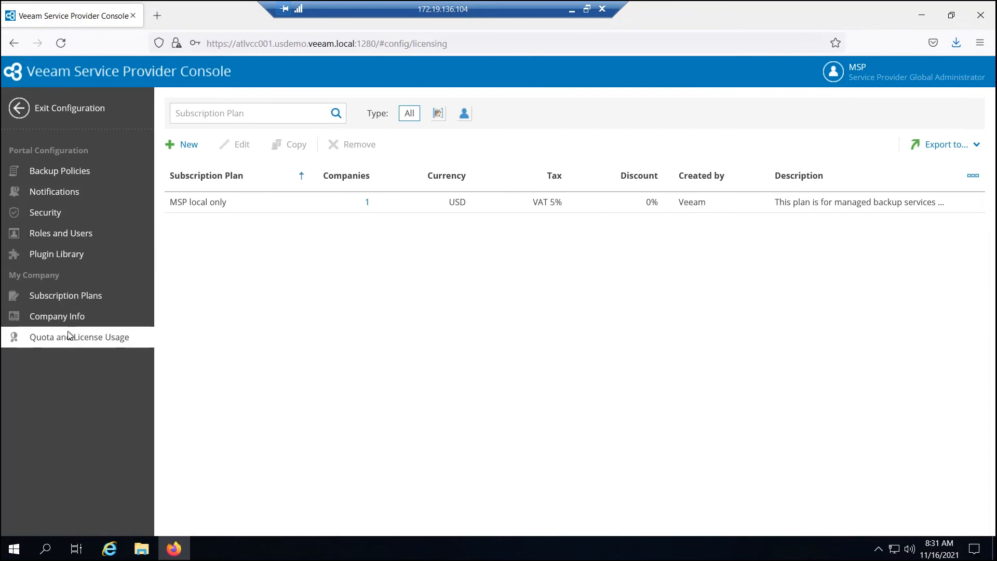
{"action": "left_click", "coordinate": [79, 336]}
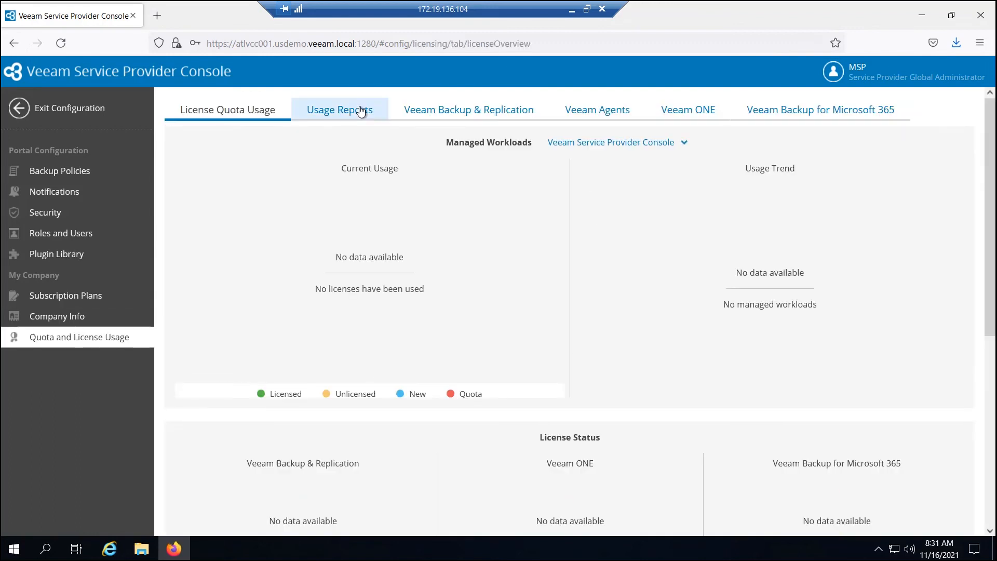
{"action": "left_click", "coordinate": [339, 109]}
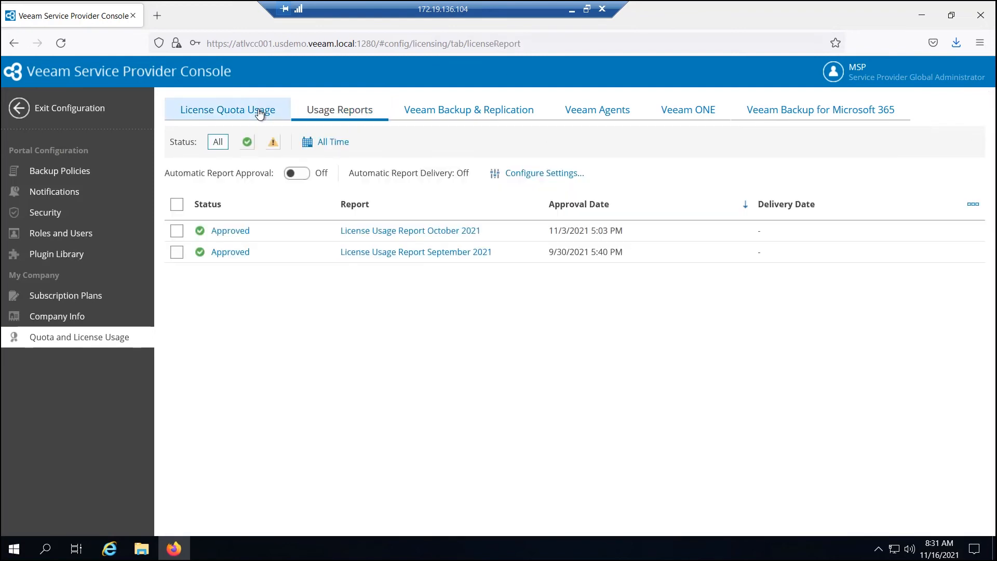
Exit Configuration to the Companies view and sign out of the administrator account.
{"action": "left_click", "coordinate": [70, 108]}
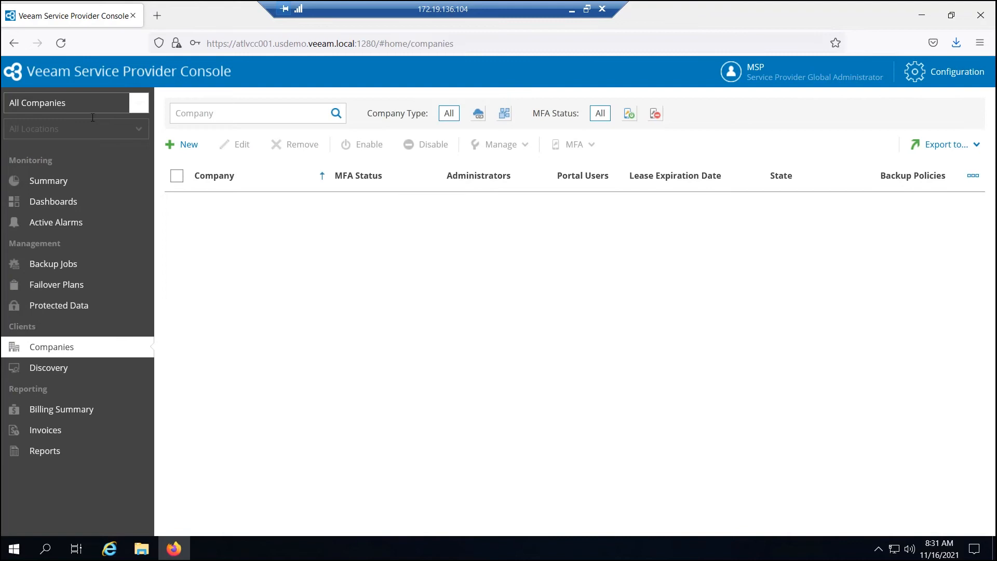
{"action": "left_click", "coordinate": [48, 181]}
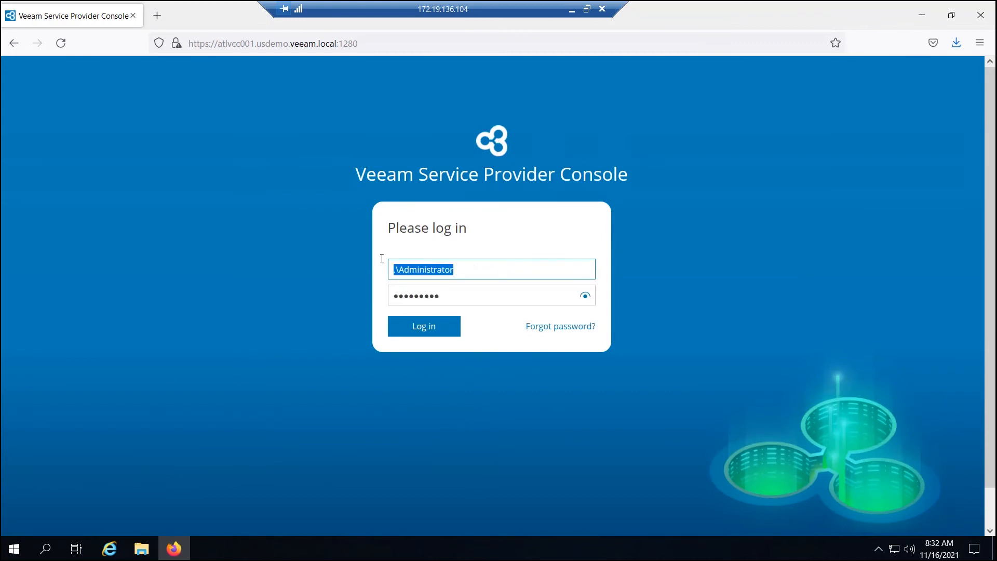
Log in as testcustomer\customer to reach the company's Agent Backup summary.
{"action": "type", "text": "cust"}
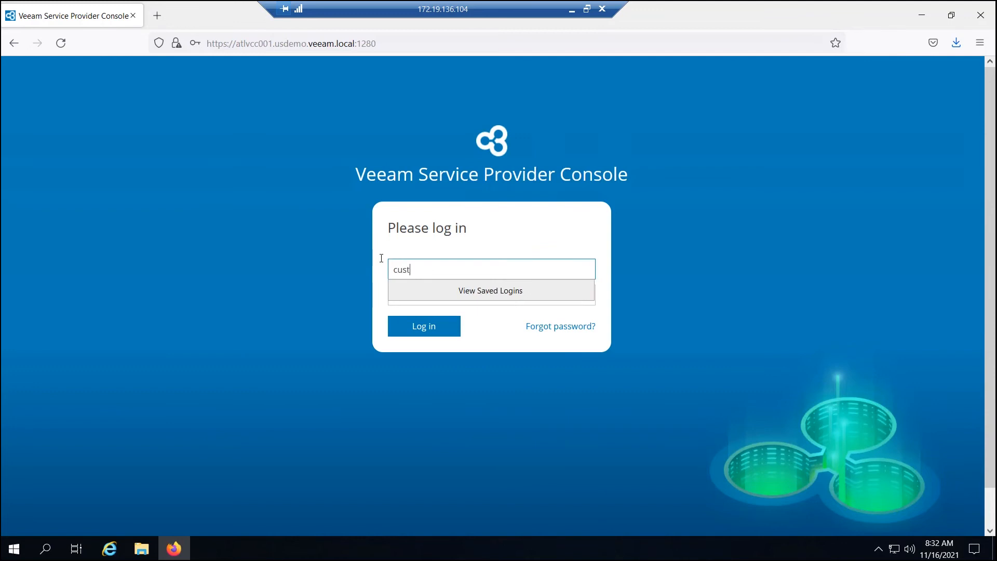
{"action": "key", "text": "Backspace"}
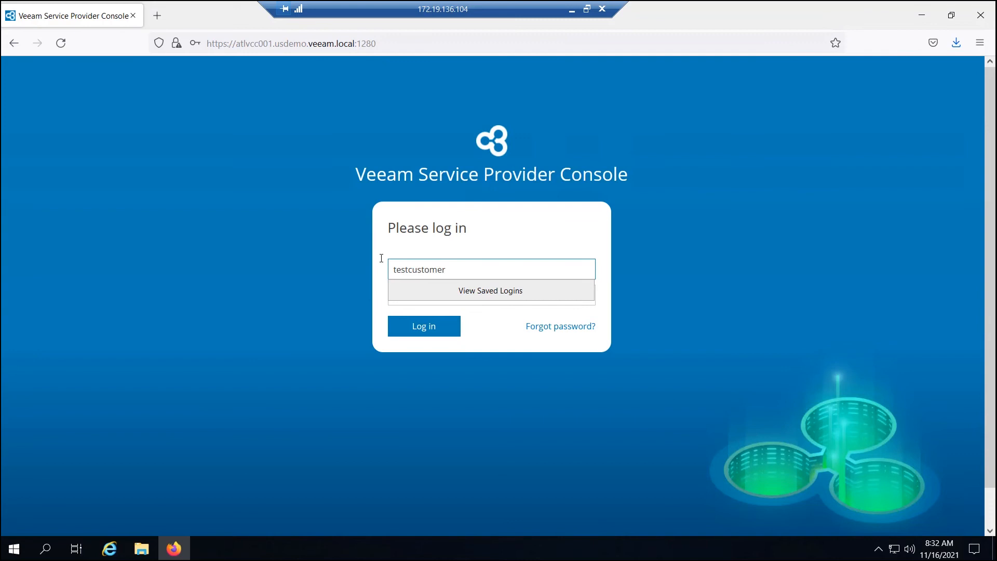
{"action": "type", "text": "\\u"}
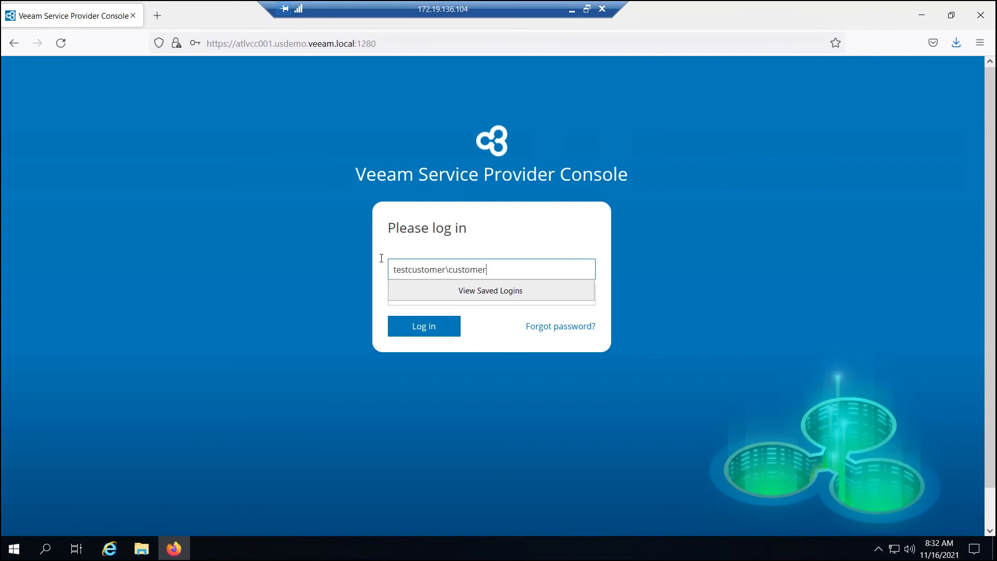
{"action": "left_click", "coordinate": [424, 325]}
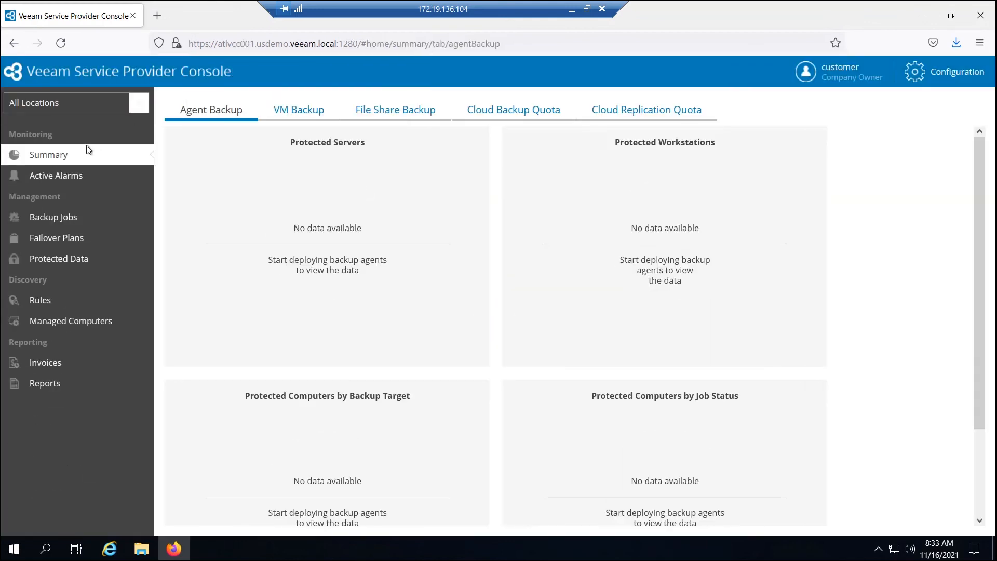
{"action": "mouse_move", "coordinate": [185, 166]}
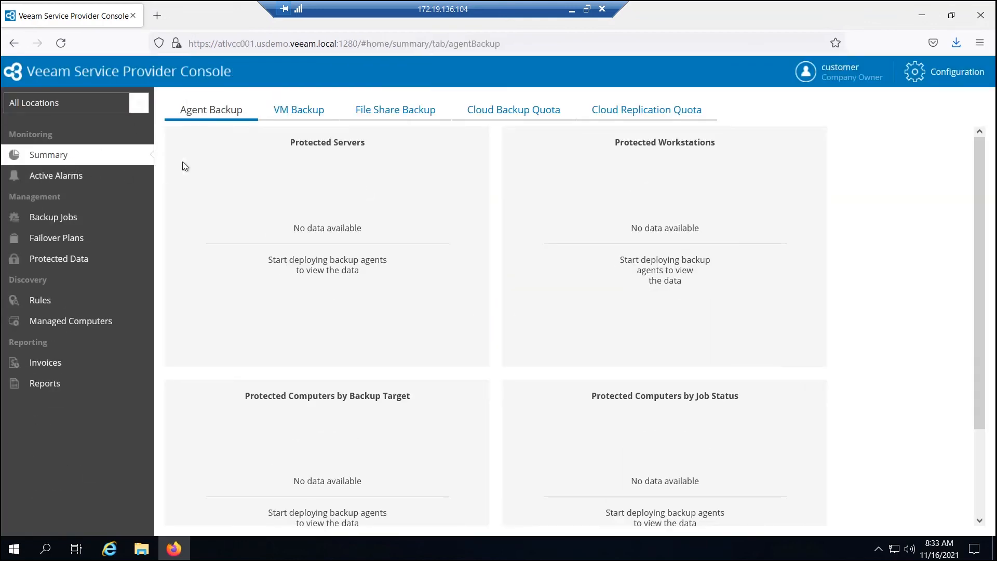
Check the Cloud Backup Quota tab, then the company's empty Active Alarms list.
{"action": "left_click", "coordinate": [298, 109]}
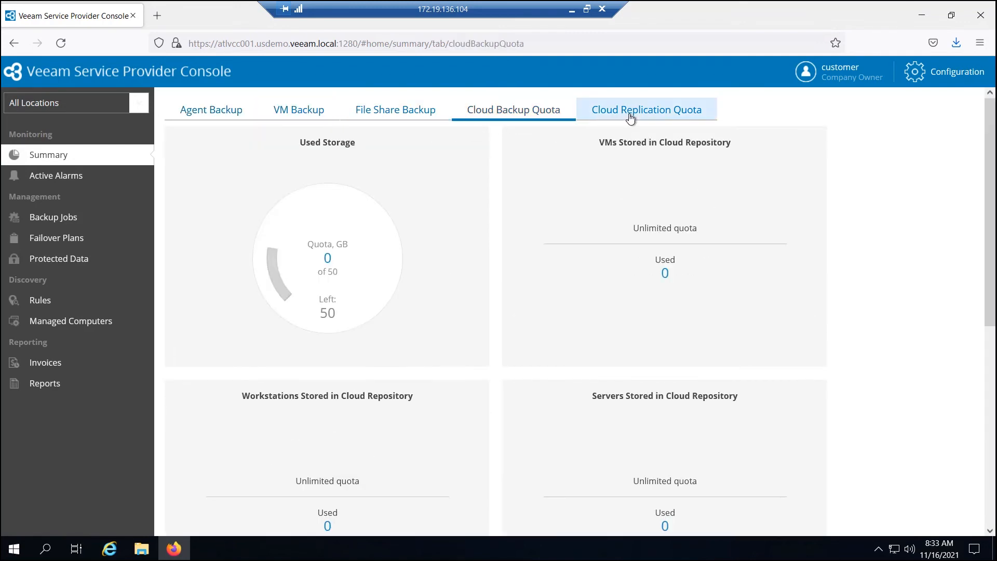
{"action": "left_click", "coordinate": [211, 109]}
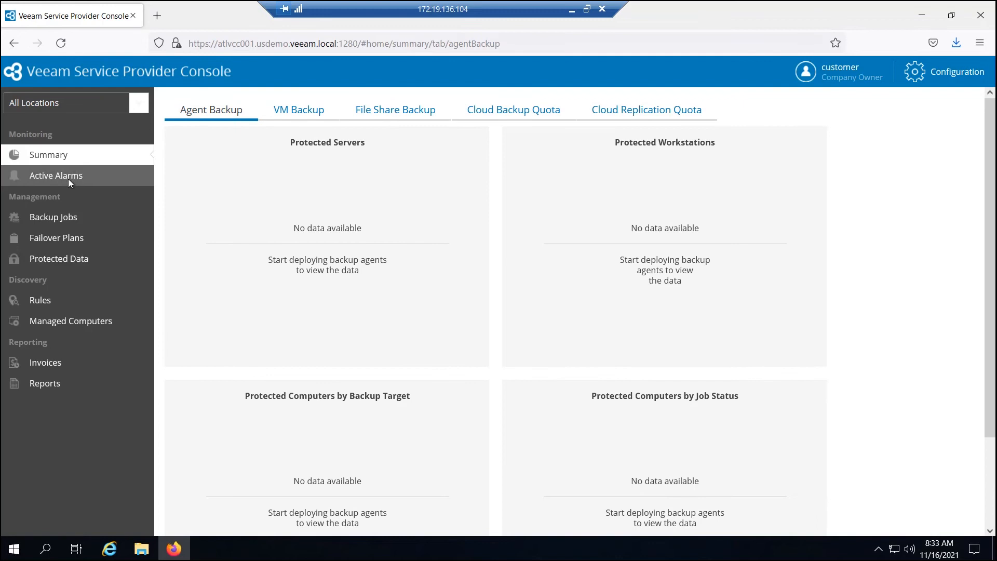
{"action": "left_click", "coordinate": [55, 175]}
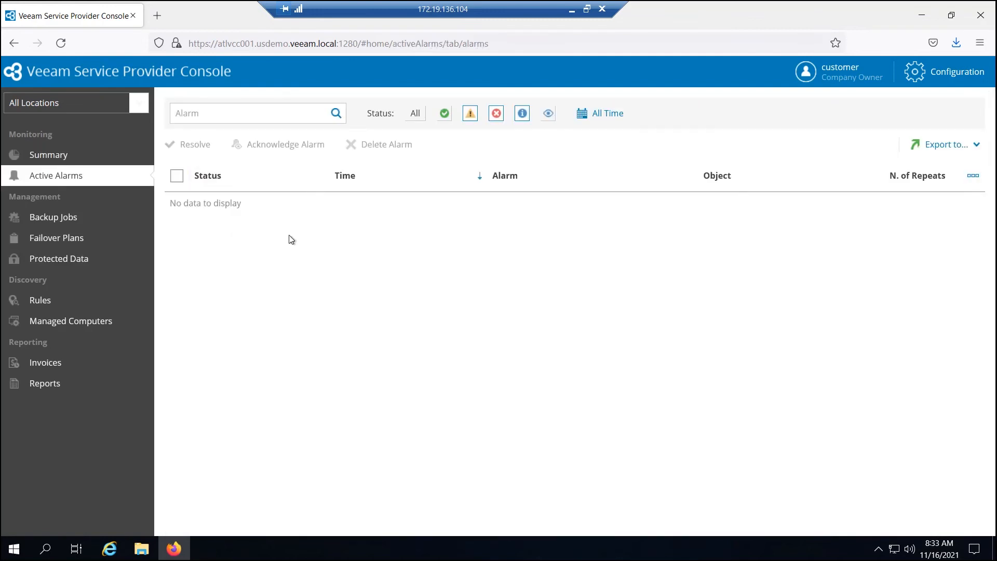
{"action": "mouse_move", "coordinate": [309, 228]}
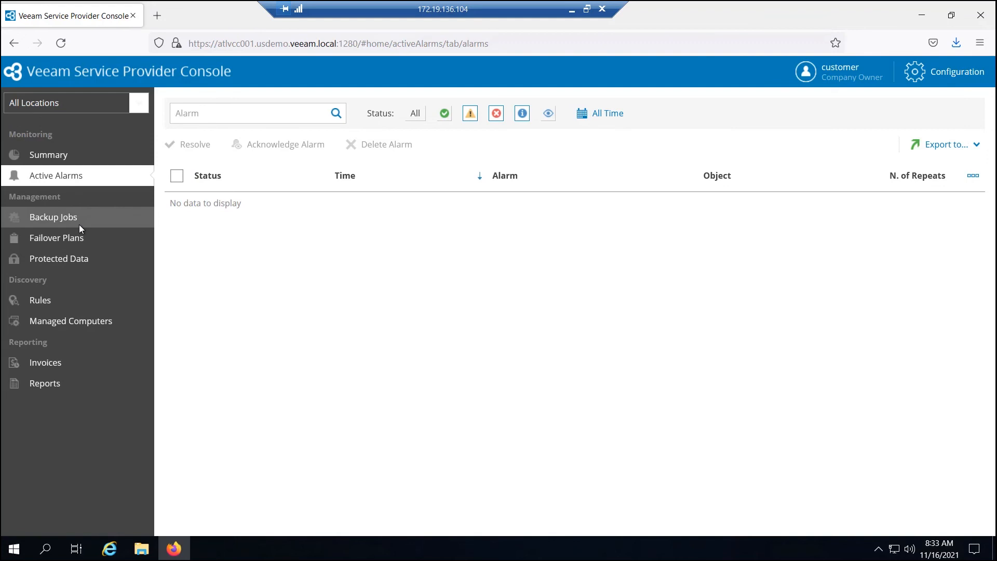
View the empty Backup Jobs list, then enter Configuration showing no API keys.
{"action": "left_click", "coordinate": [53, 217]}
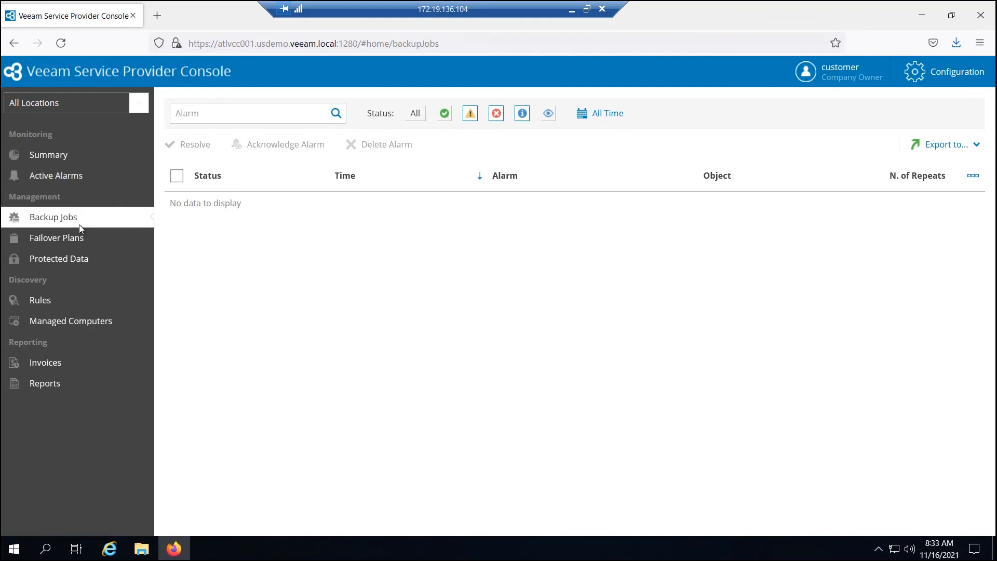
{"action": "left_click", "coordinate": [53, 217]}
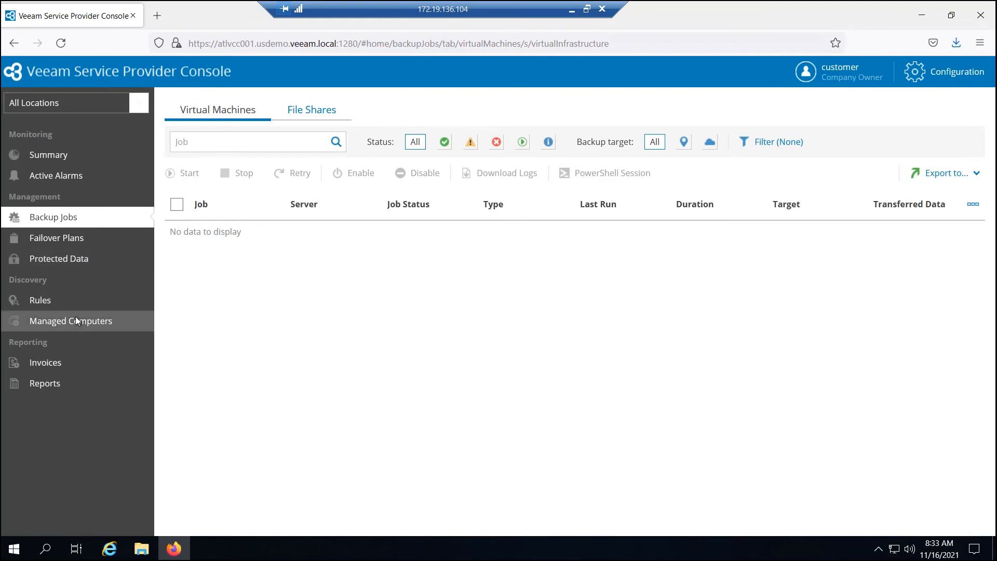
{"action": "mouse_move", "coordinate": [101, 315]}
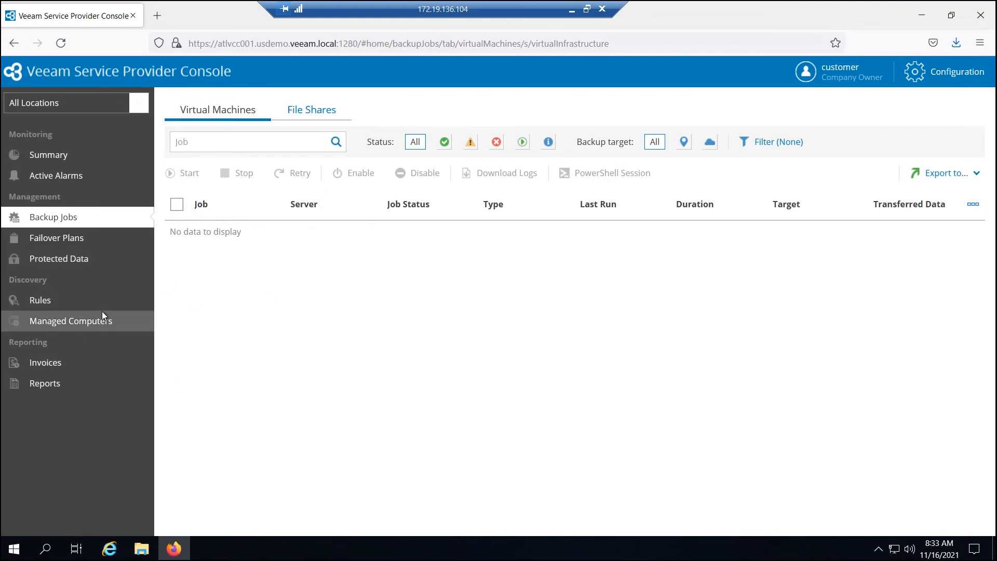
{"action": "mouse_move", "coordinate": [73, 362]}
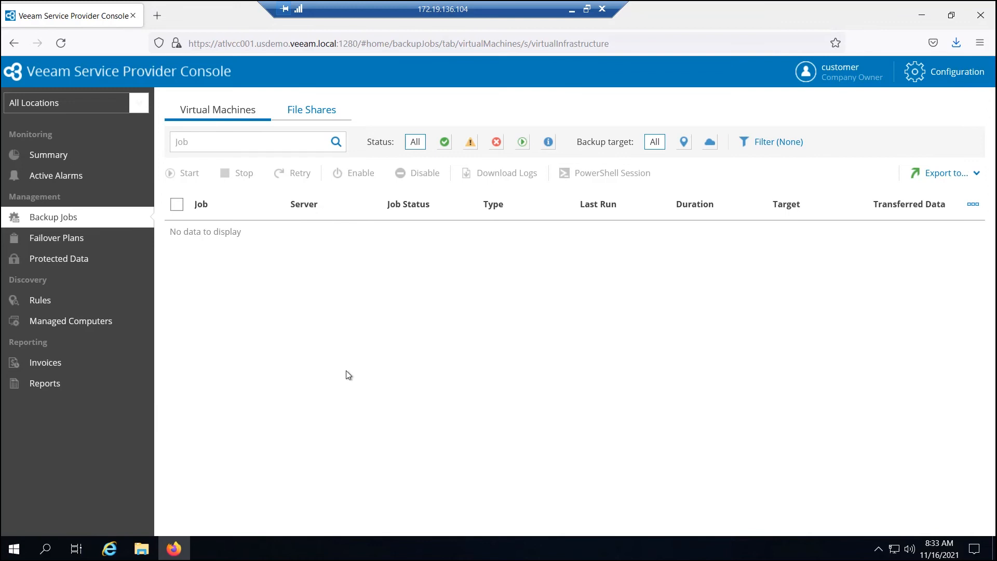
{"action": "mouse_move", "coordinate": [517, 324]}
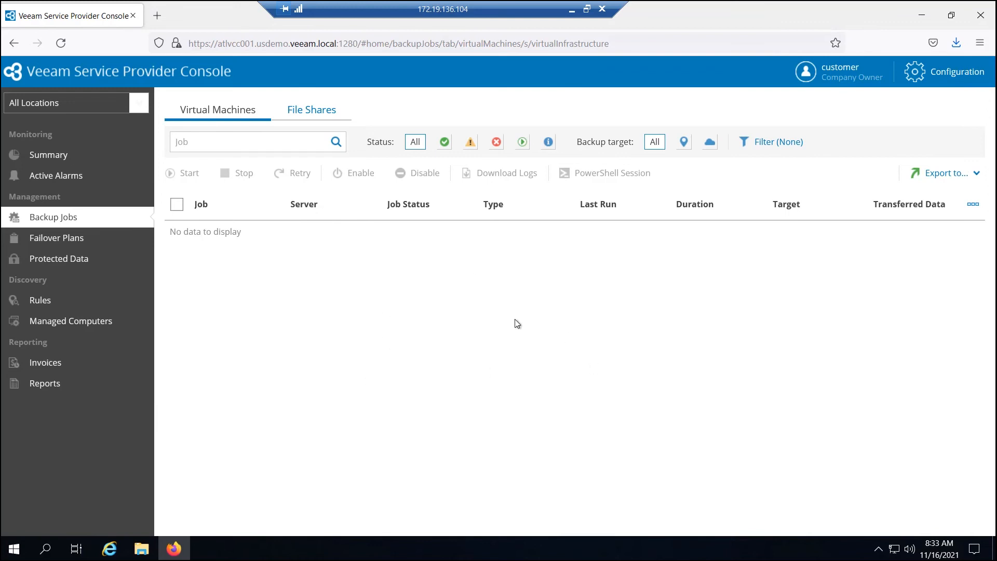
{"action": "mouse_move", "coordinate": [509, 324]}
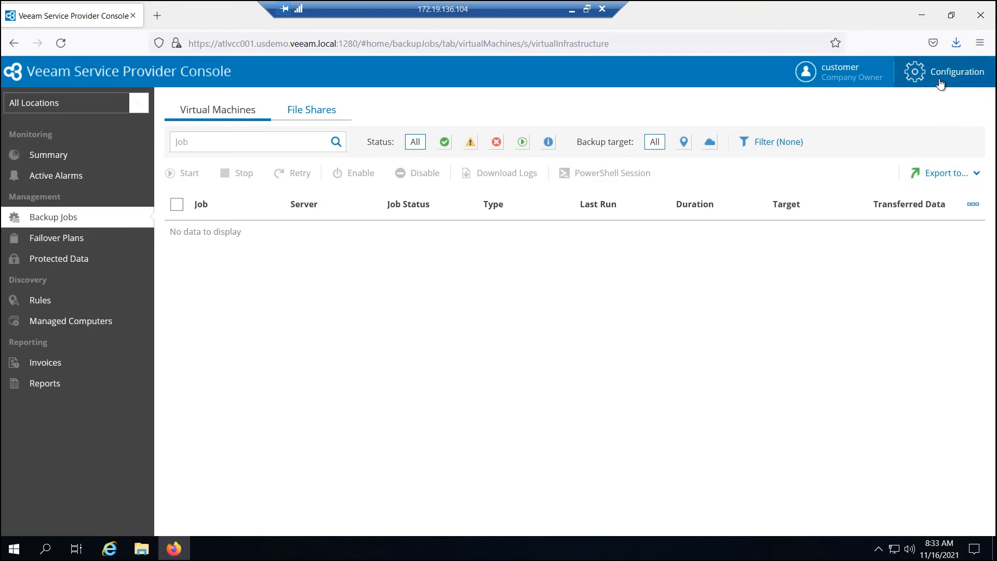
{"action": "left_click", "coordinate": [955, 71]}
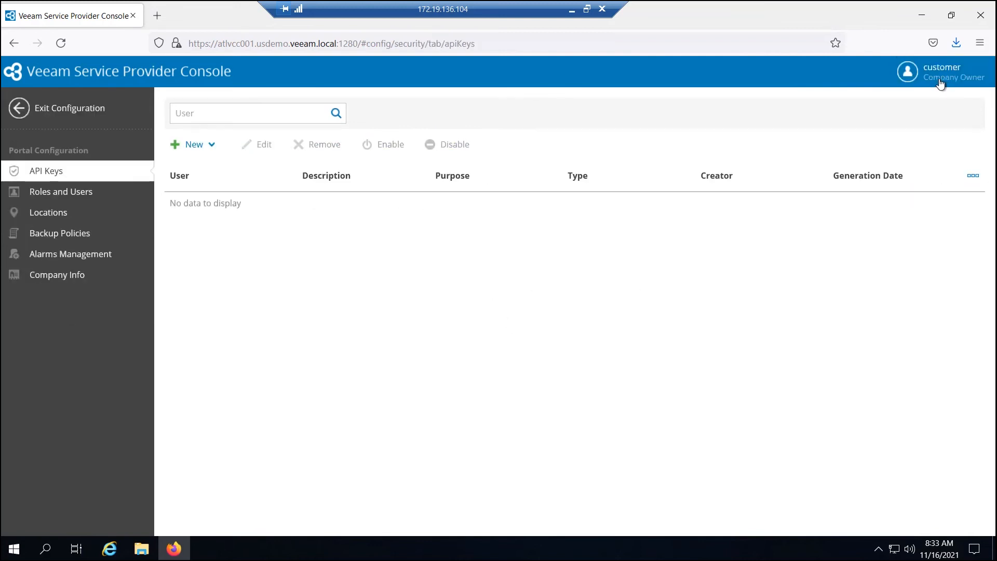
{"action": "mouse_move", "coordinate": [364, 63]}
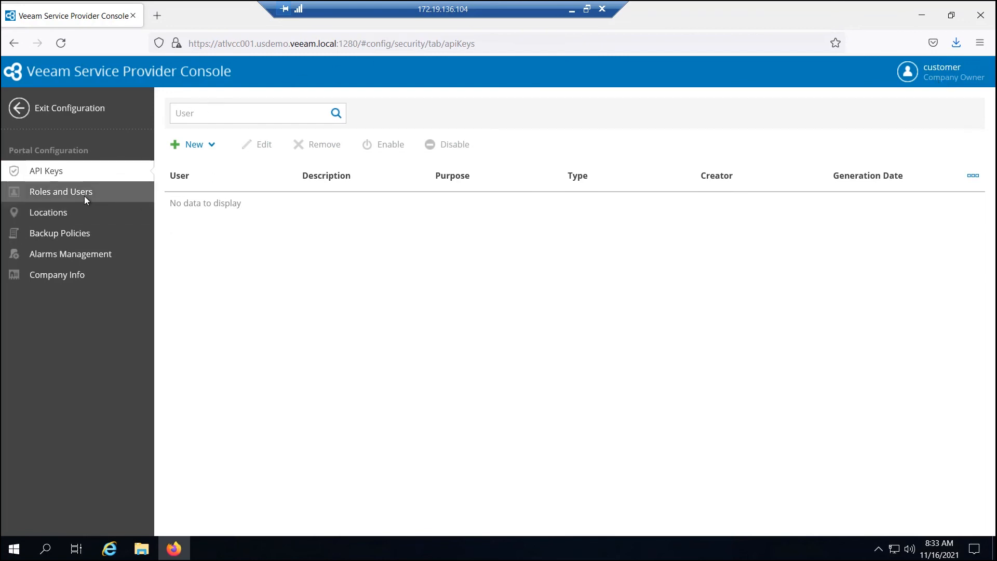
{"action": "mouse_move", "coordinate": [56, 274]}
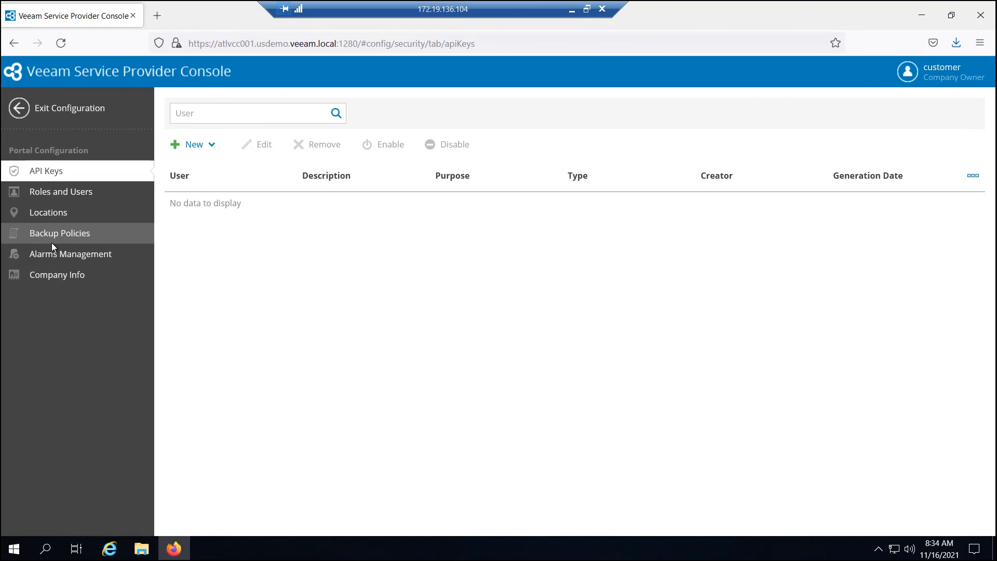
Review Alarms Management's predefined alarms, exit Configuration and return to Summary.
{"action": "left_click", "coordinate": [71, 253]}
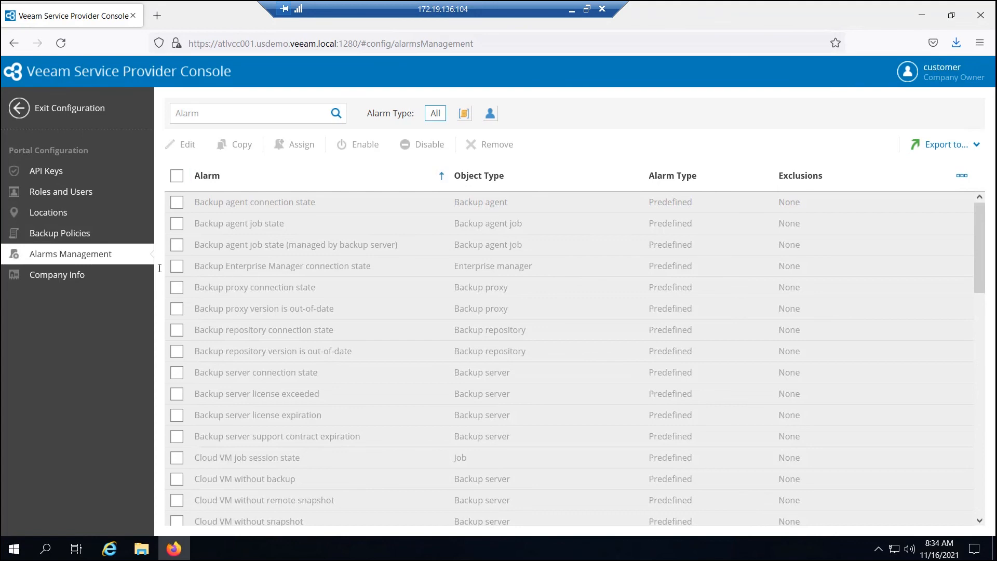
{"action": "left_click", "coordinate": [57, 274]}
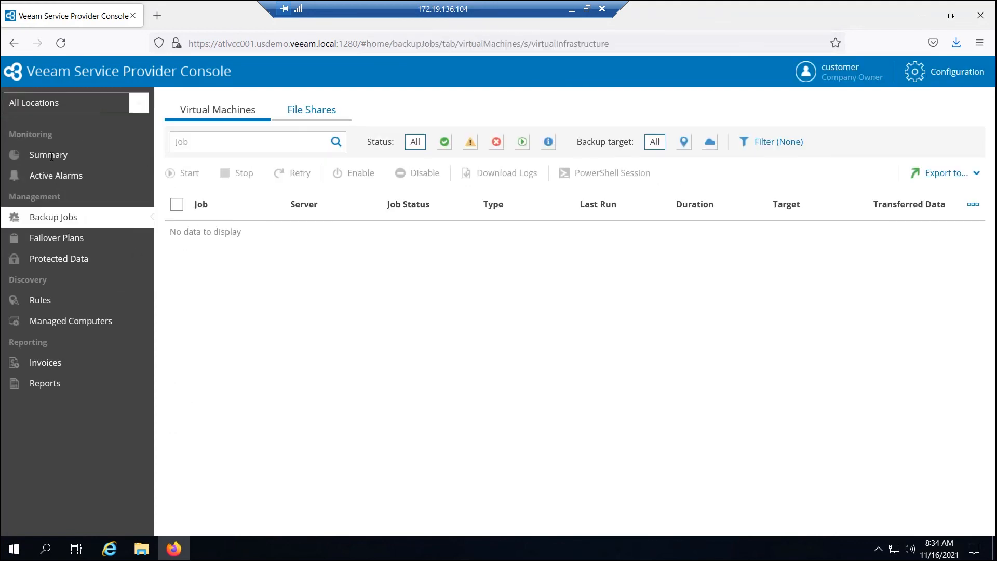
{"action": "left_click", "coordinate": [47, 154]}
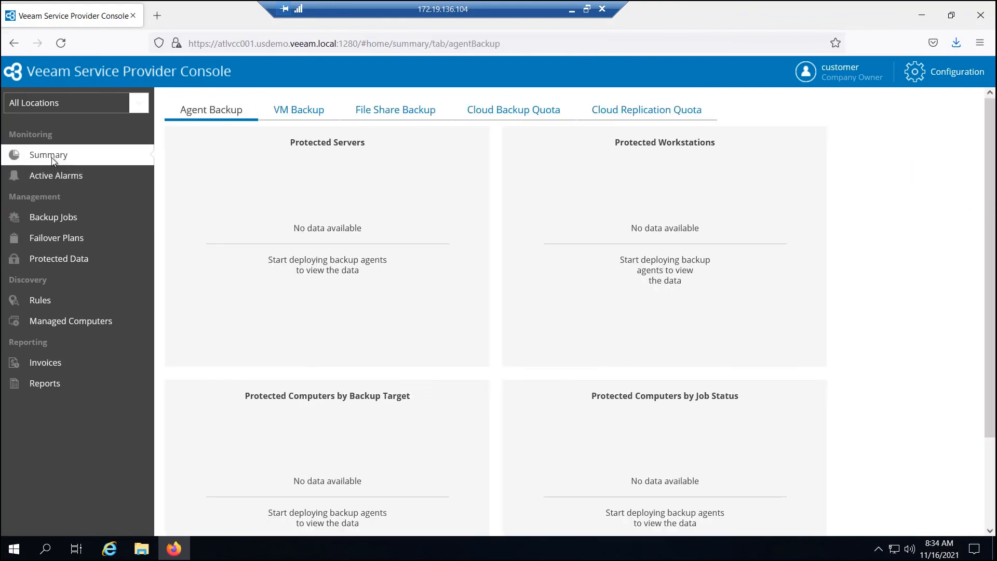